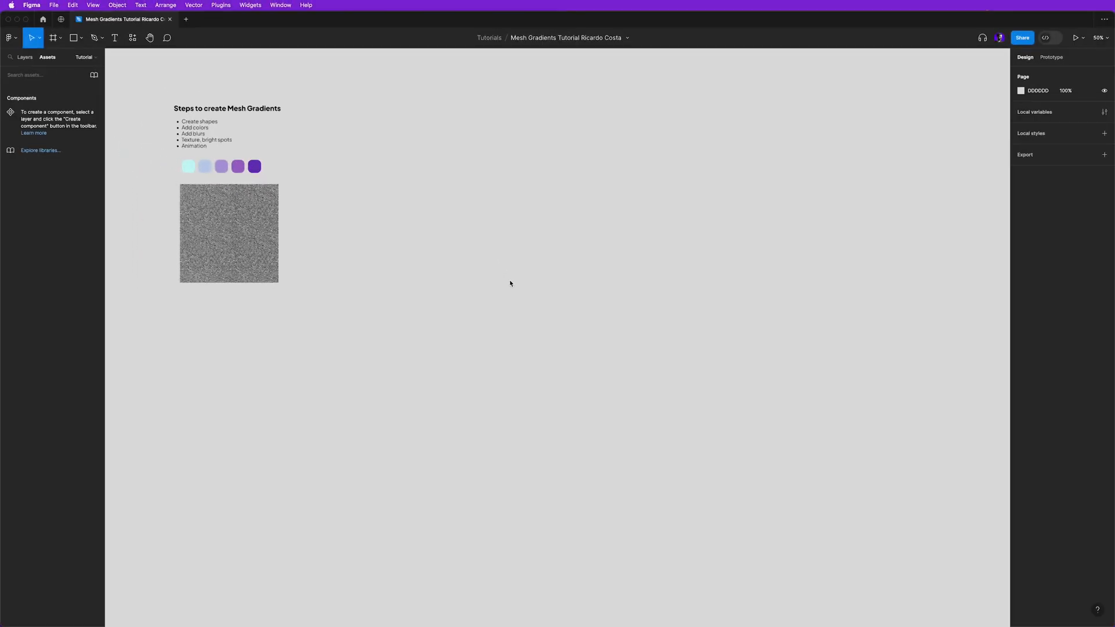
- Launch the Mesh Gradient plugin from the Plugins menu
{"action": "left_click", "coordinate": [221, 4]}
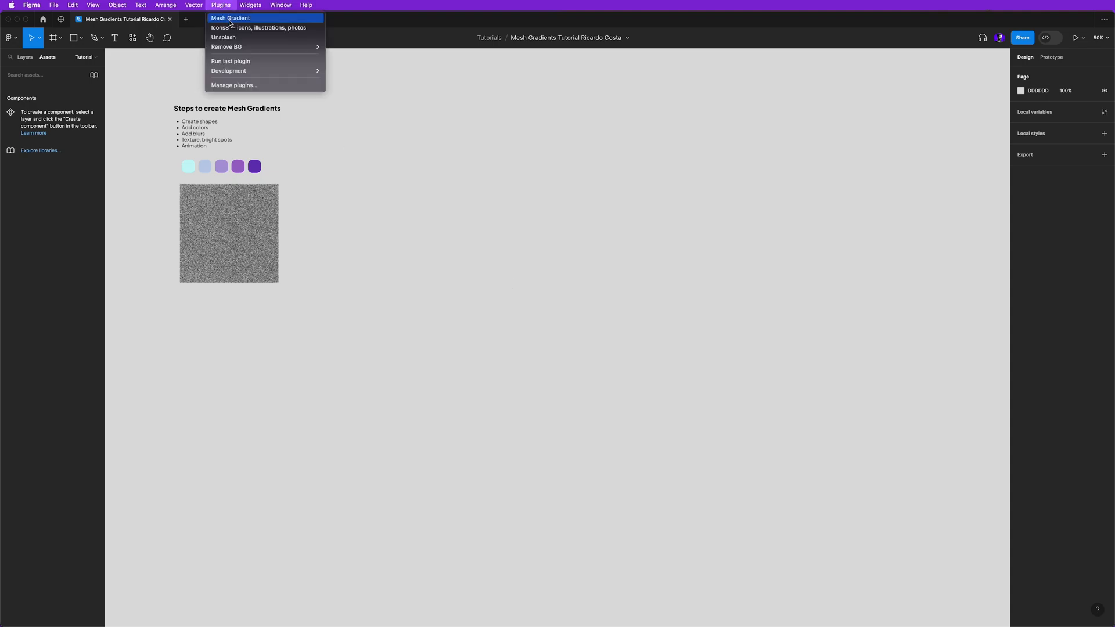
{"action": "mouse_move", "coordinate": [228, 22]}
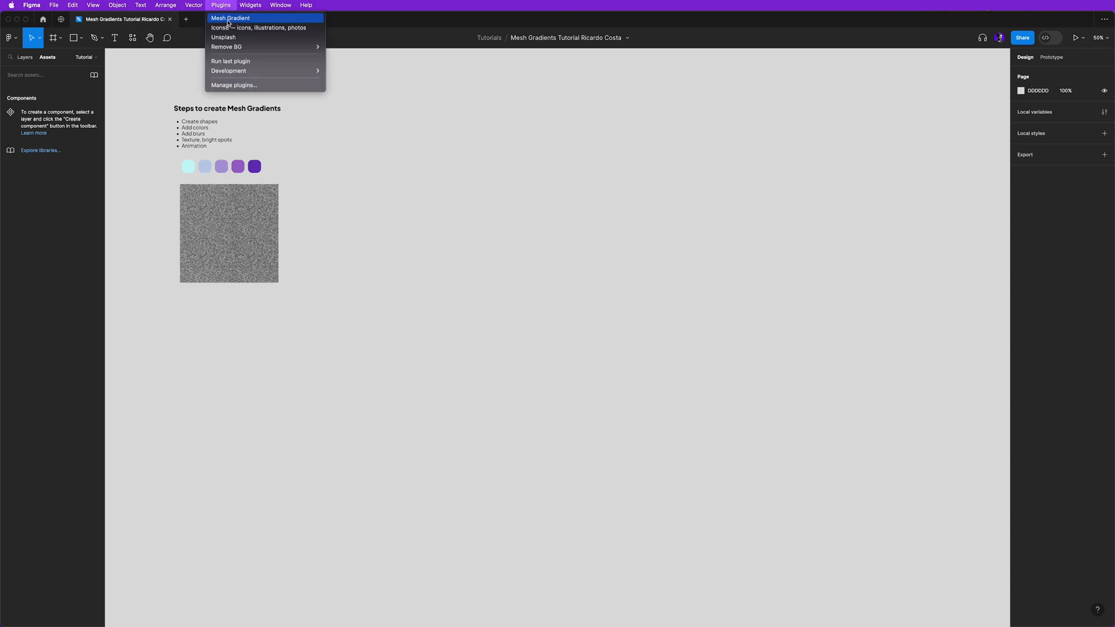
{"action": "left_click", "coordinate": [230, 17]}
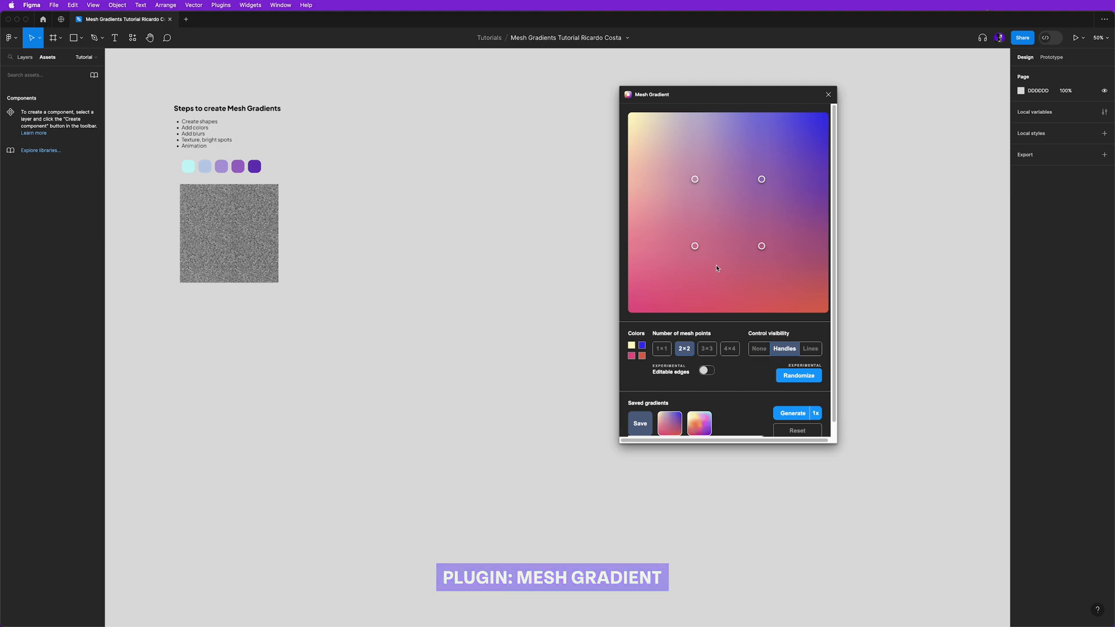
- Adjust mesh points and randomize colours until a peach-and-mint gradient appears
{"action": "left_click", "coordinate": [714, 203]}
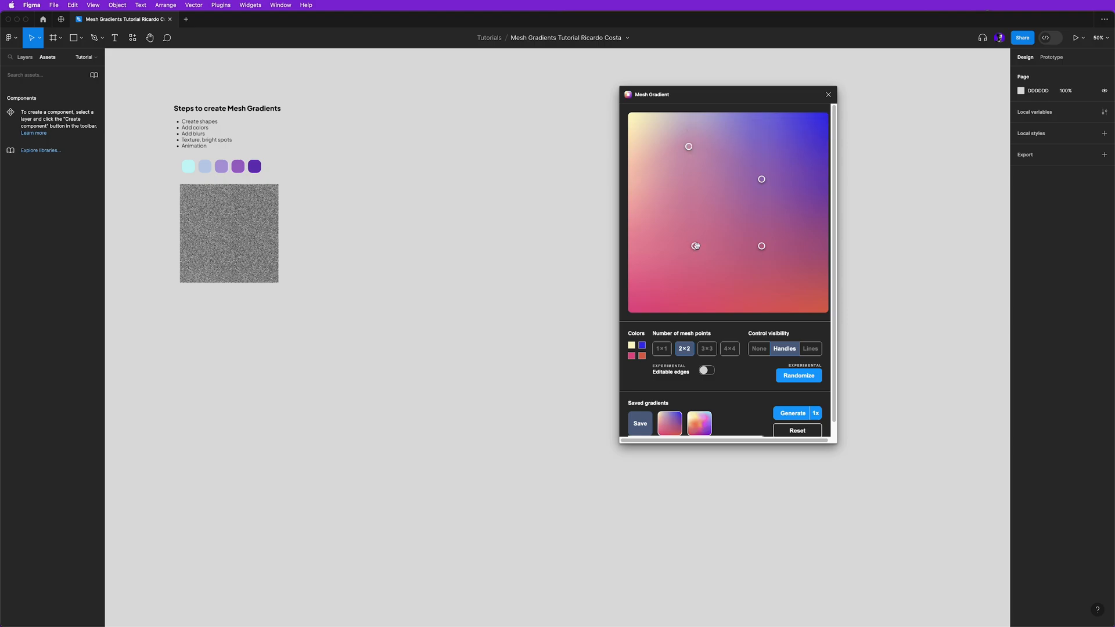
{"action": "left_click", "coordinate": [798, 375]}
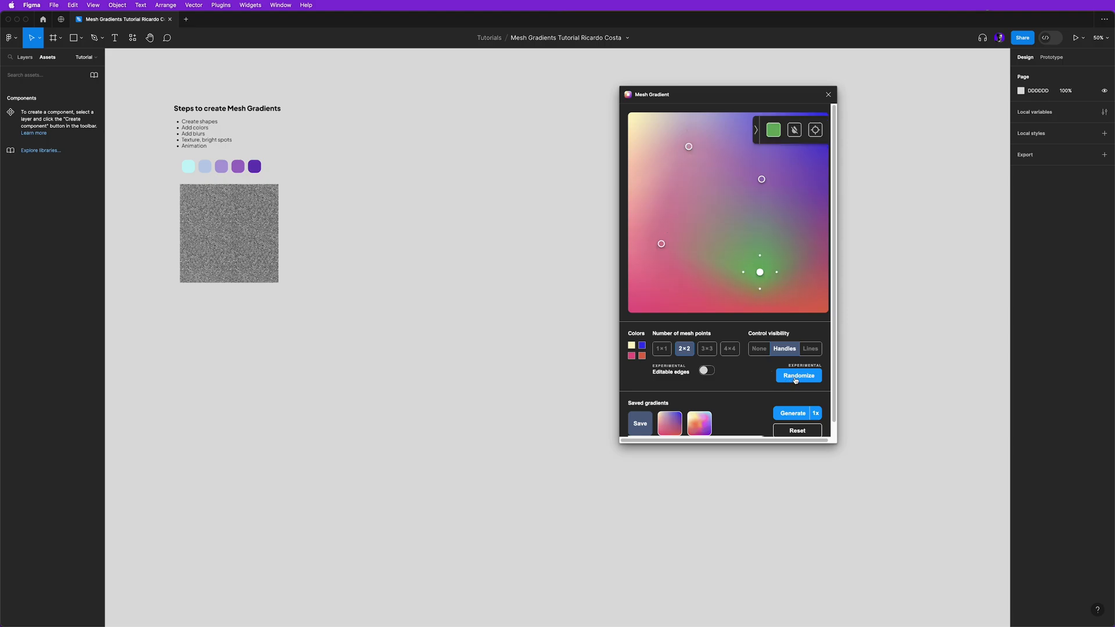
{"action": "left_click", "coordinate": [797, 430]}
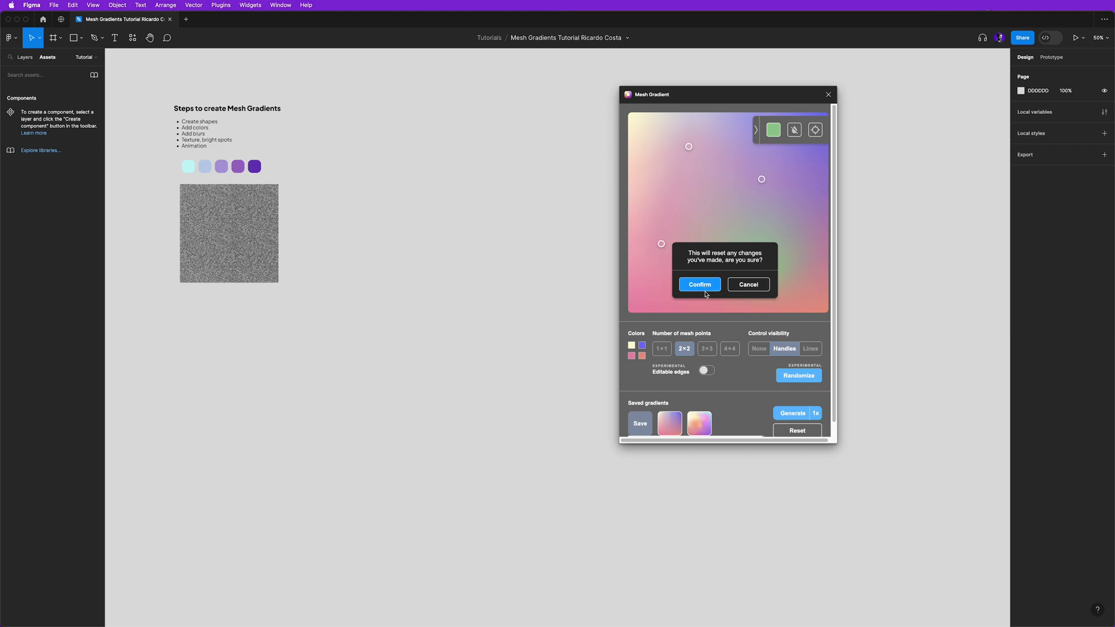
{"action": "left_click", "coordinate": [700, 284]}
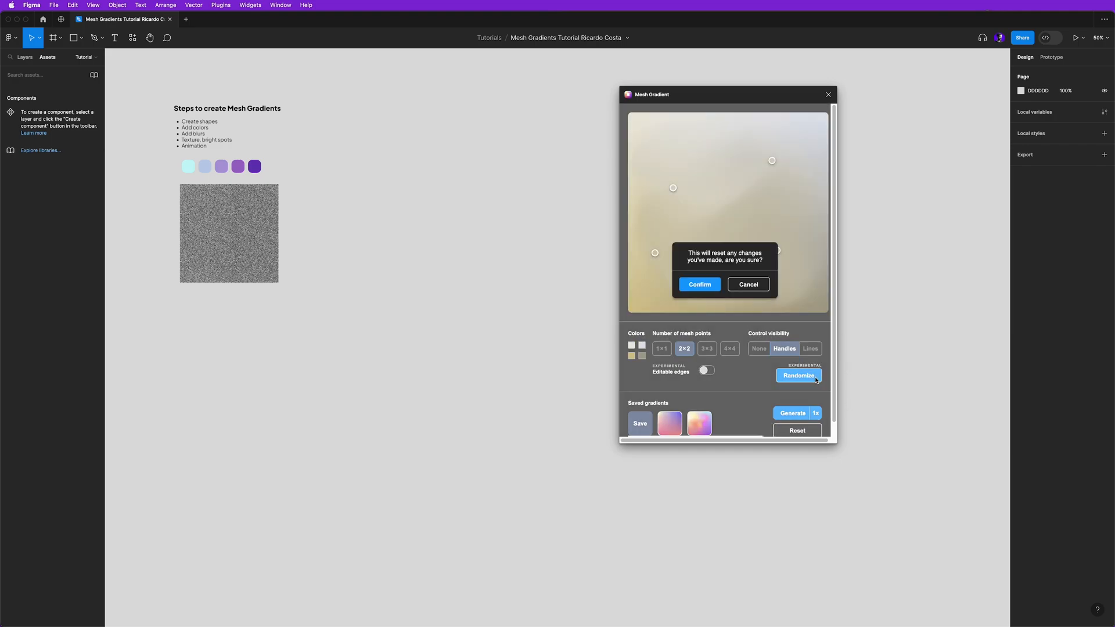
{"action": "left_click", "coordinate": [699, 285]}
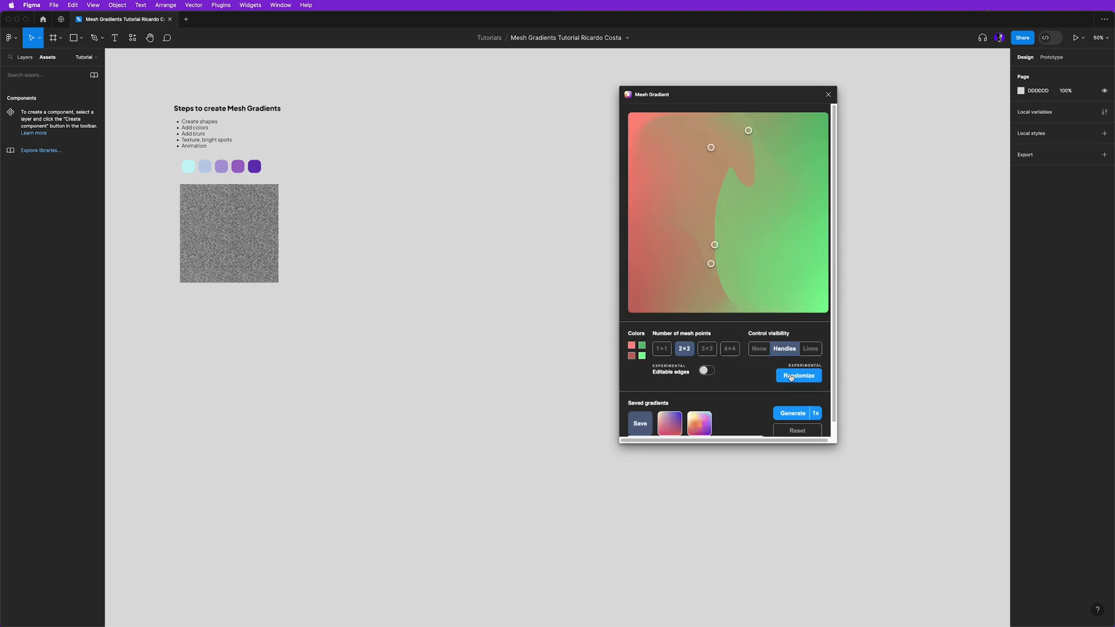
- Generate the gradient image onto the canvas and enlarge it to about 599 × 599
{"action": "left_click", "coordinate": [792, 414]}
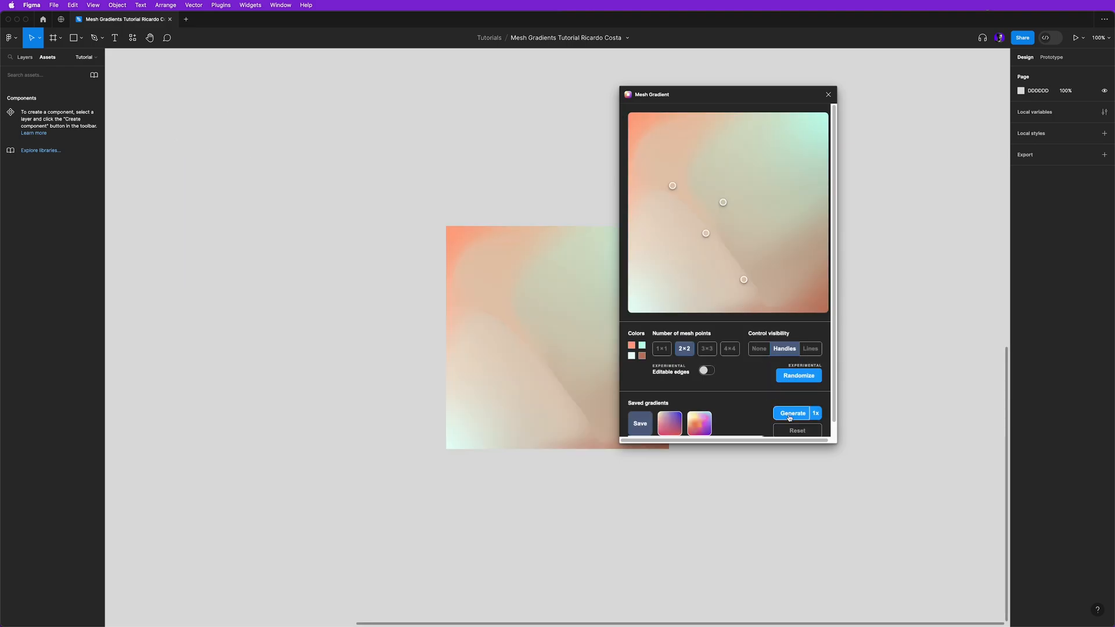
{"action": "left_click", "coordinate": [792, 414]}
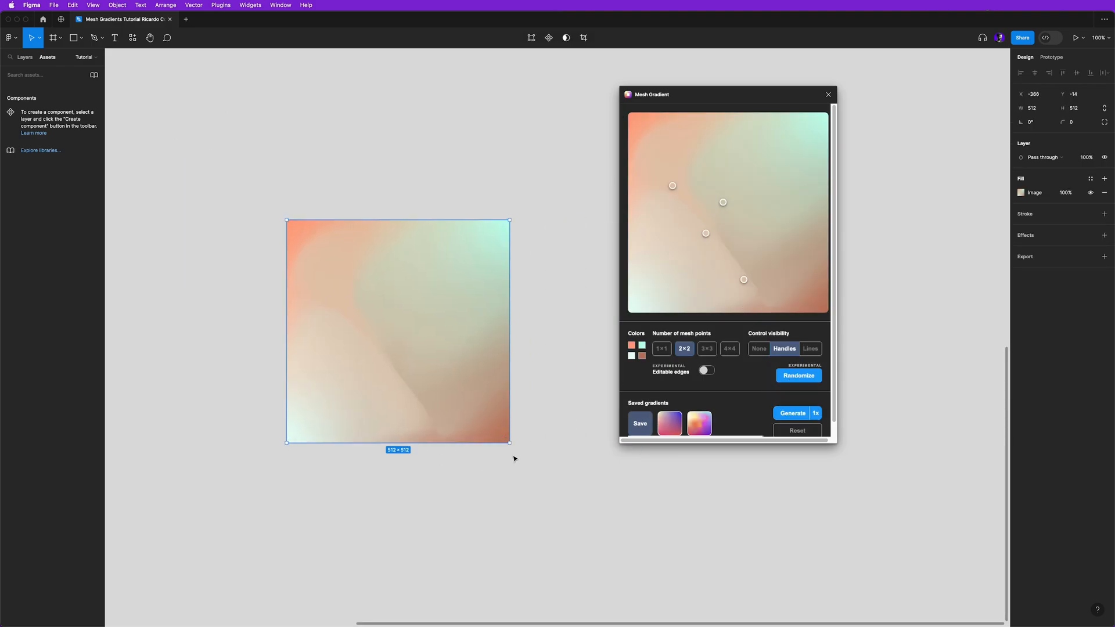
{"action": "left_click_drag", "start_coordinate": [510, 441], "coordinate": [547, 480]}
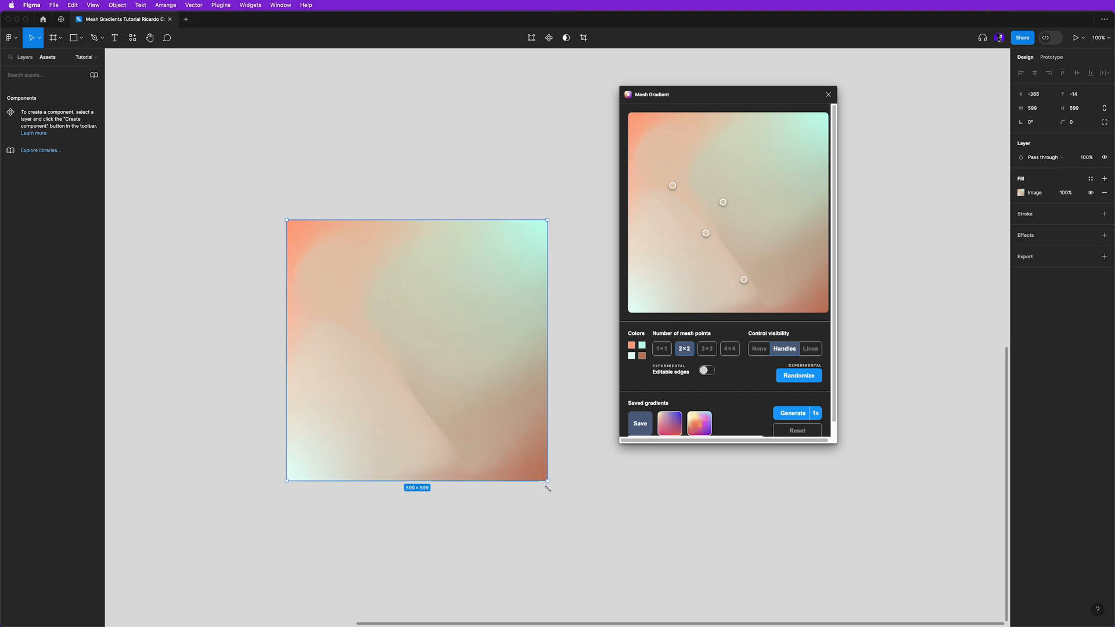
{"action": "left_click_drag", "start_coordinate": [547, 480], "coordinate": [527, 462]}
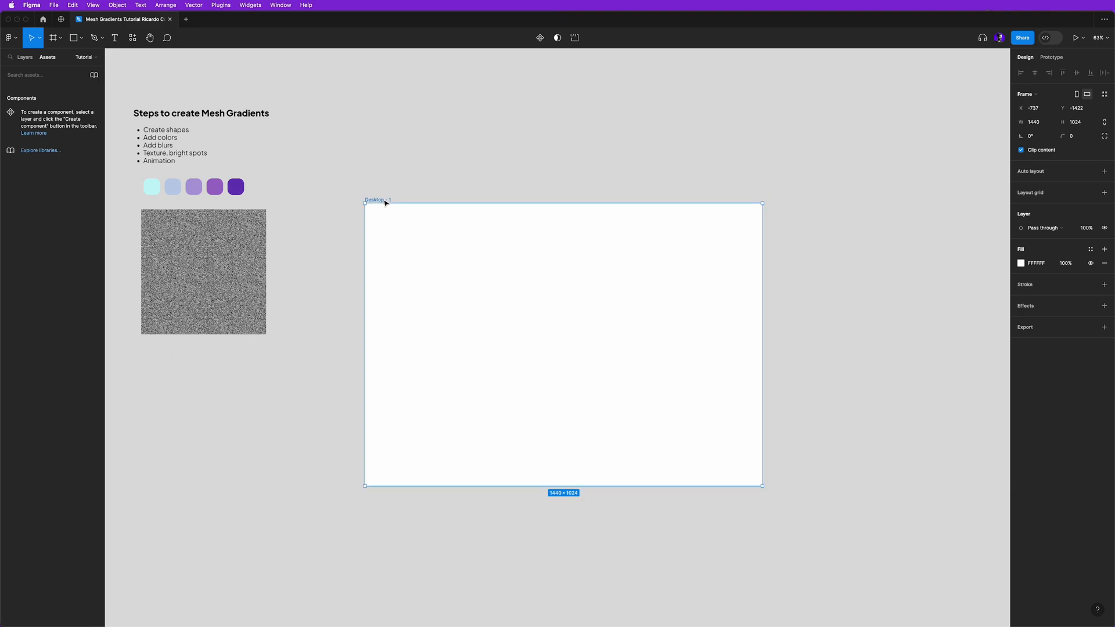
{"action": "mouse_move", "coordinate": [1004, 267]}
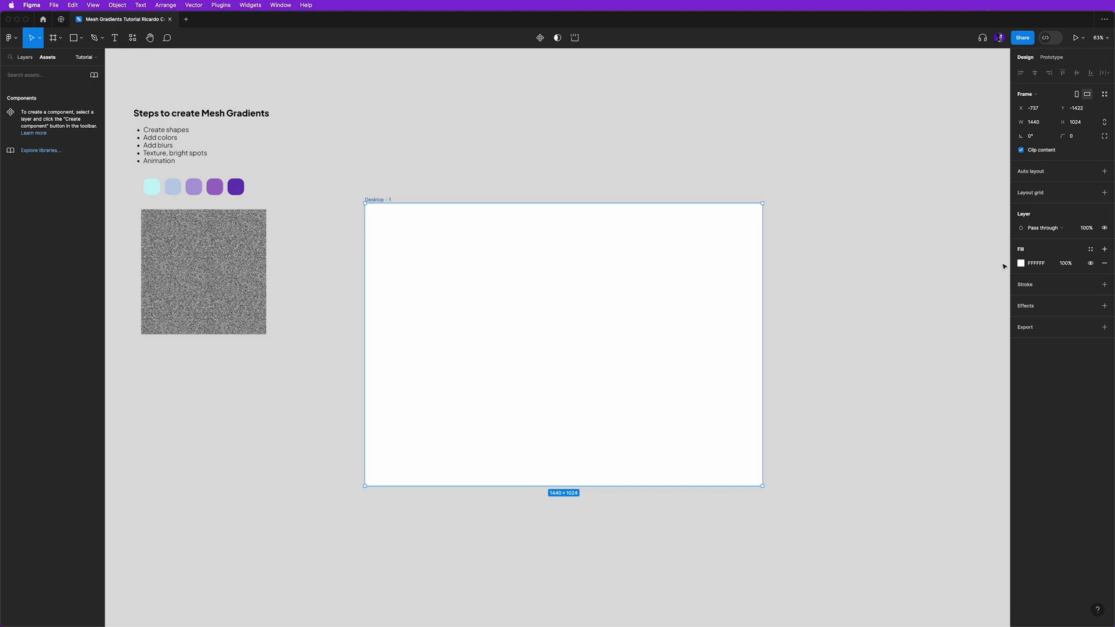
- Fill the 1440 × 1024 desktop frame with deep purple sampled from the swatches via the eyedropper
{"action": "left_click", "coordinate": [1021, 264]}
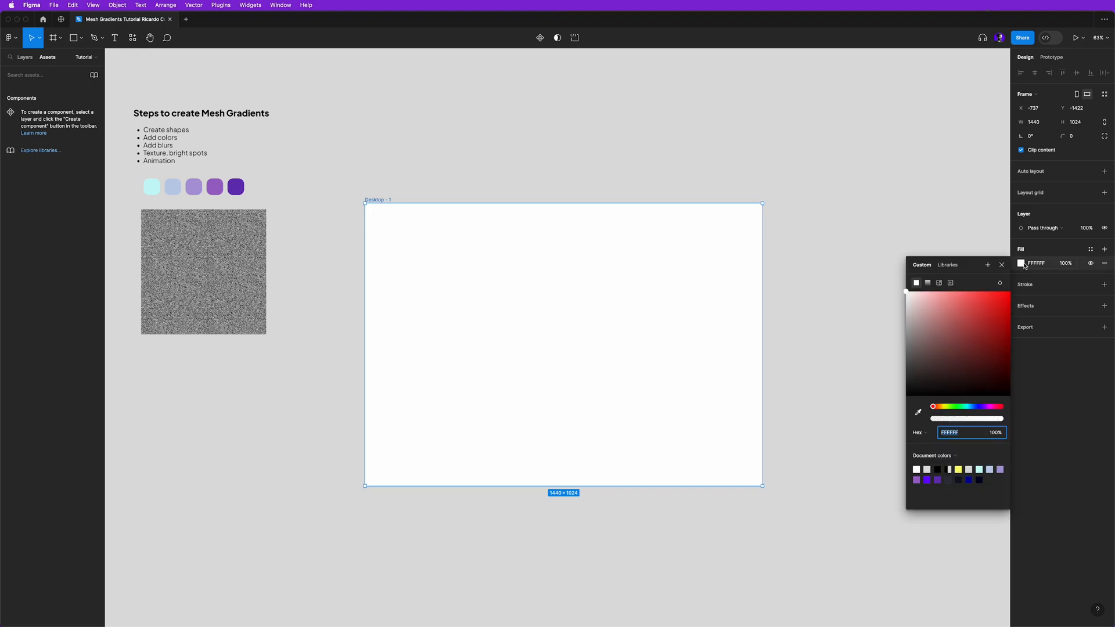
{"action": "left_click", "coordinate": [918, 414]}
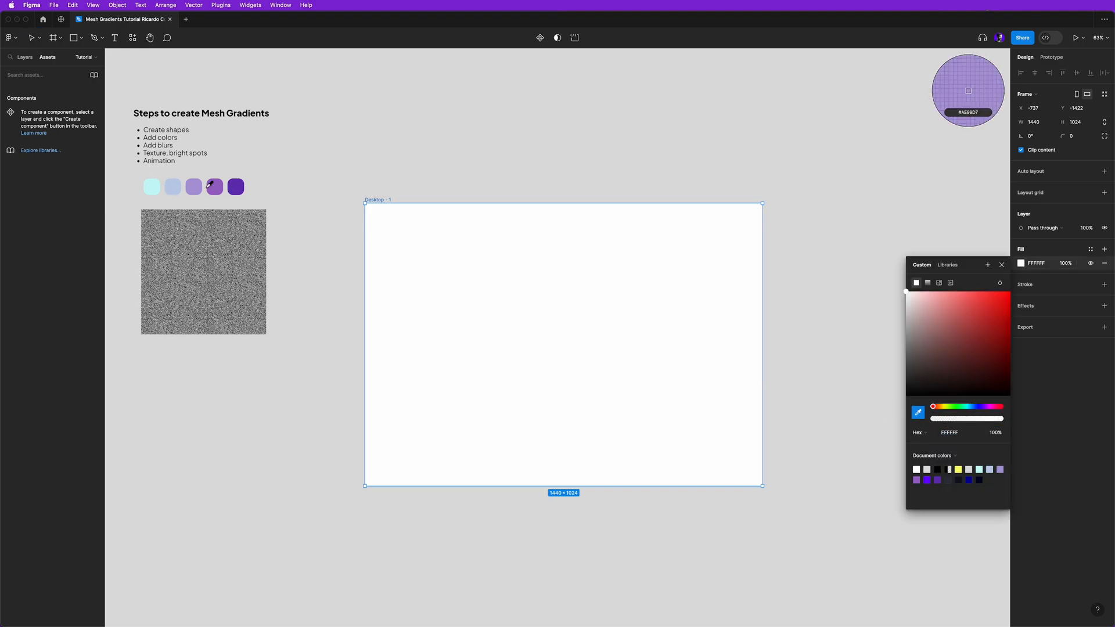
{"action": "left_click", "coordinate": [236, 186]}
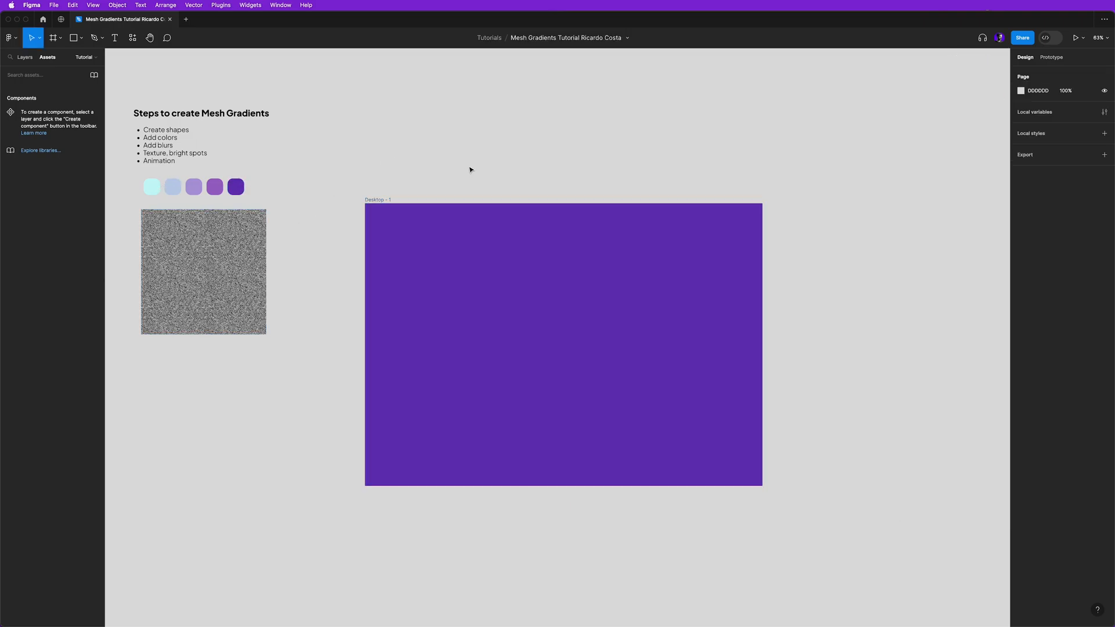
{"action": "left_click", "coordinate": [93, 38]}
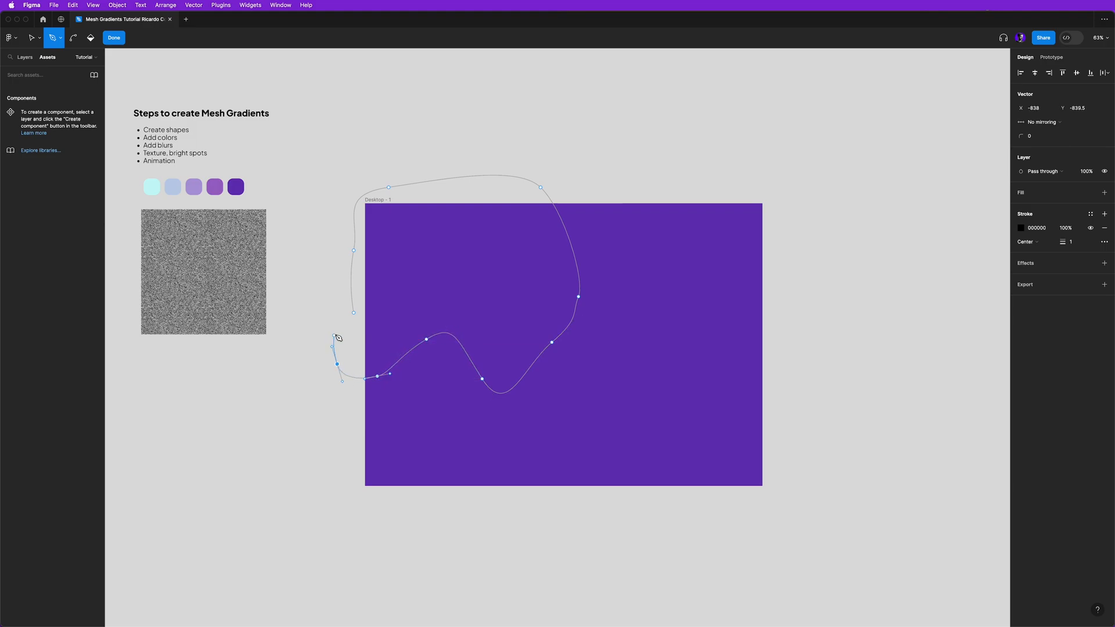
- Close the pen-drawn blob outline and give it a fill from the palette colours
{"action": "left_click_drag", "start_coordinate": [337, 363], "coordinate": [357, 317]}
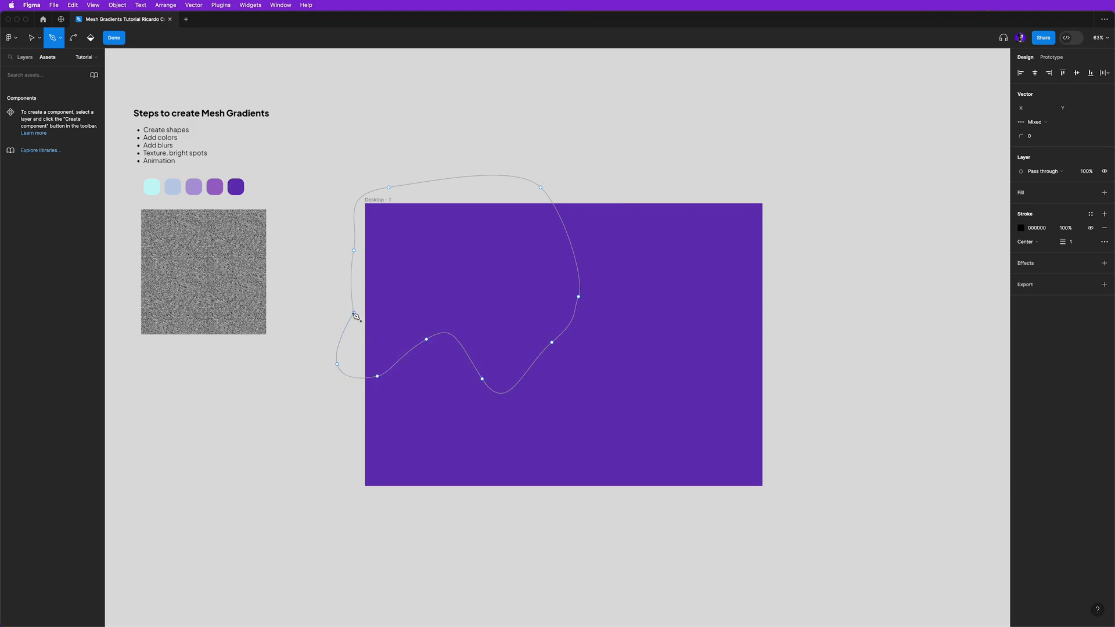
{"action": "left_click", "coordinate": [112, 37]}
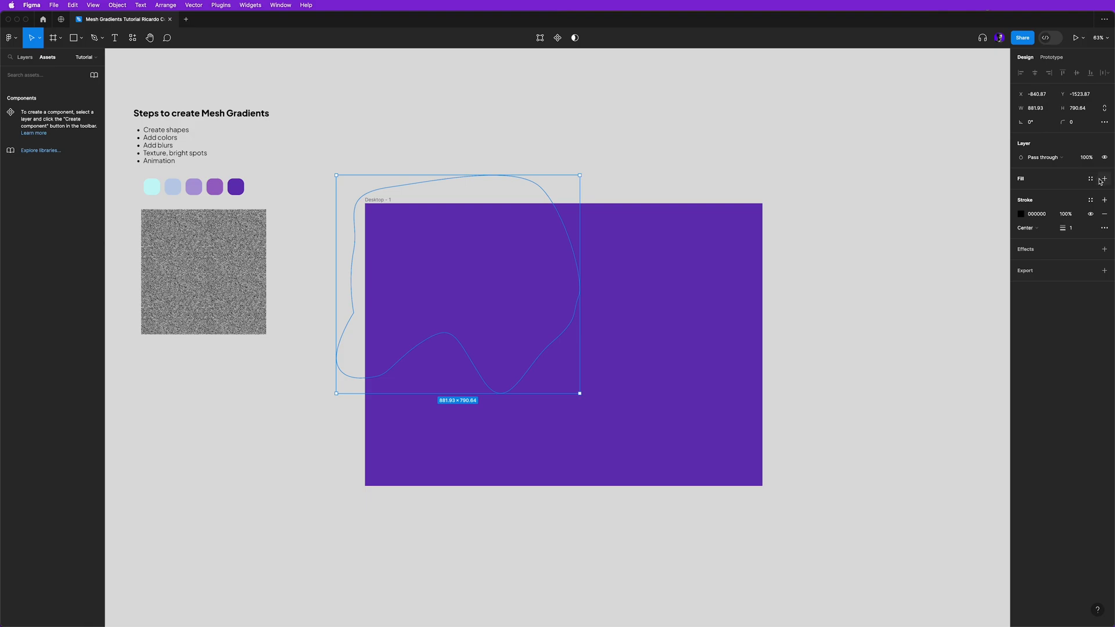
{"action": "left_click", "coordinate": [1022, 179]}
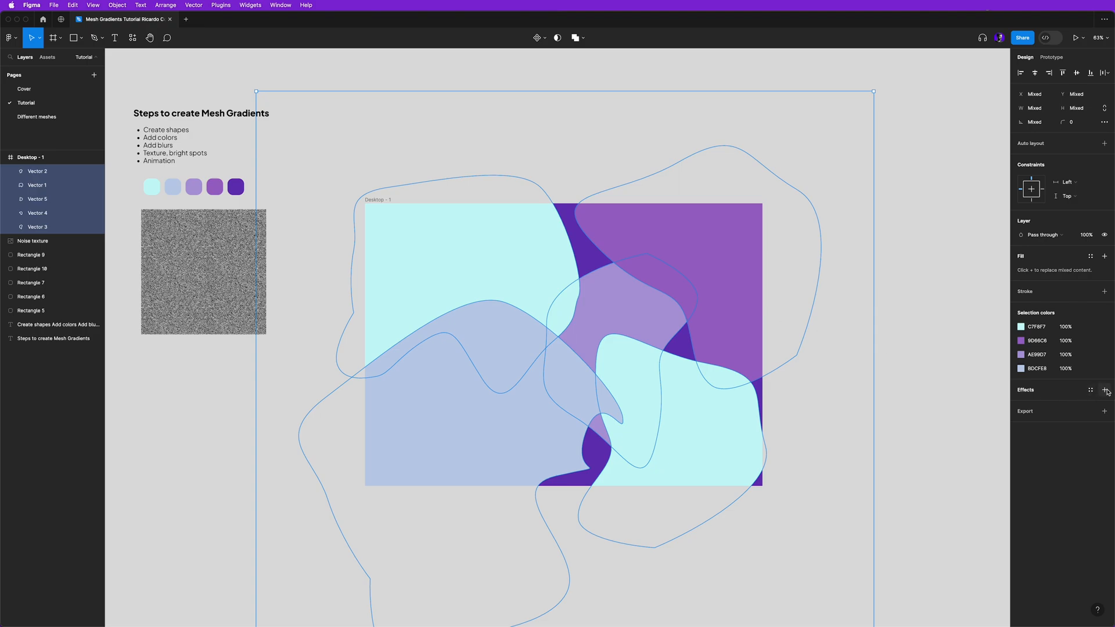
- Add a Layer blur to the five blobs and raise it to 154 so they melt together
{"action": "left_click", "coordinate": [1105, 391]}
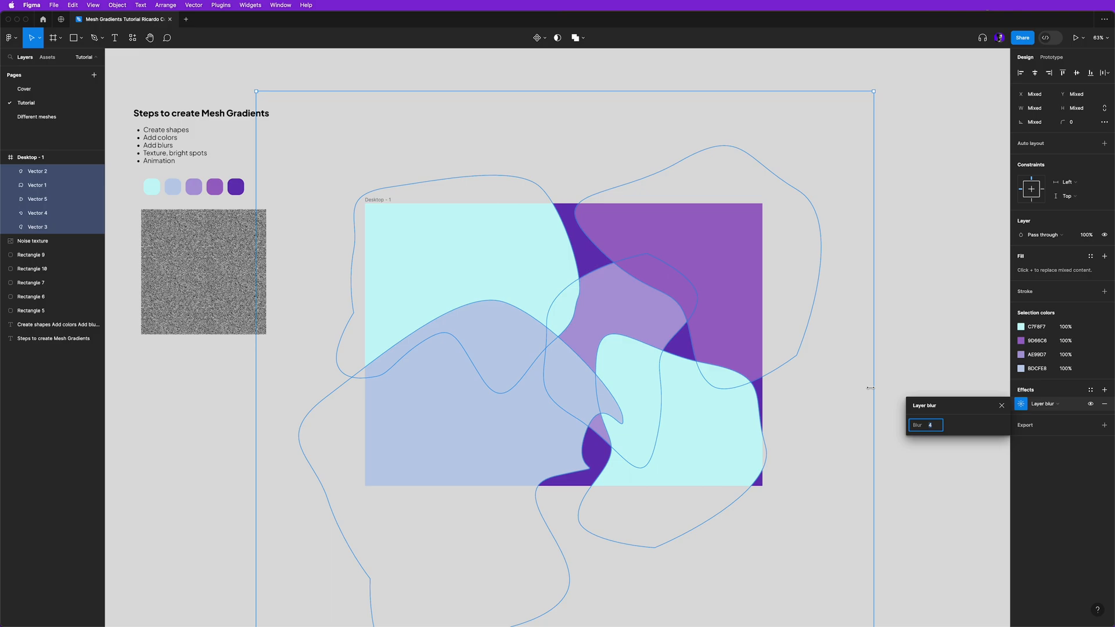
{"action": "type", "text": "44"}
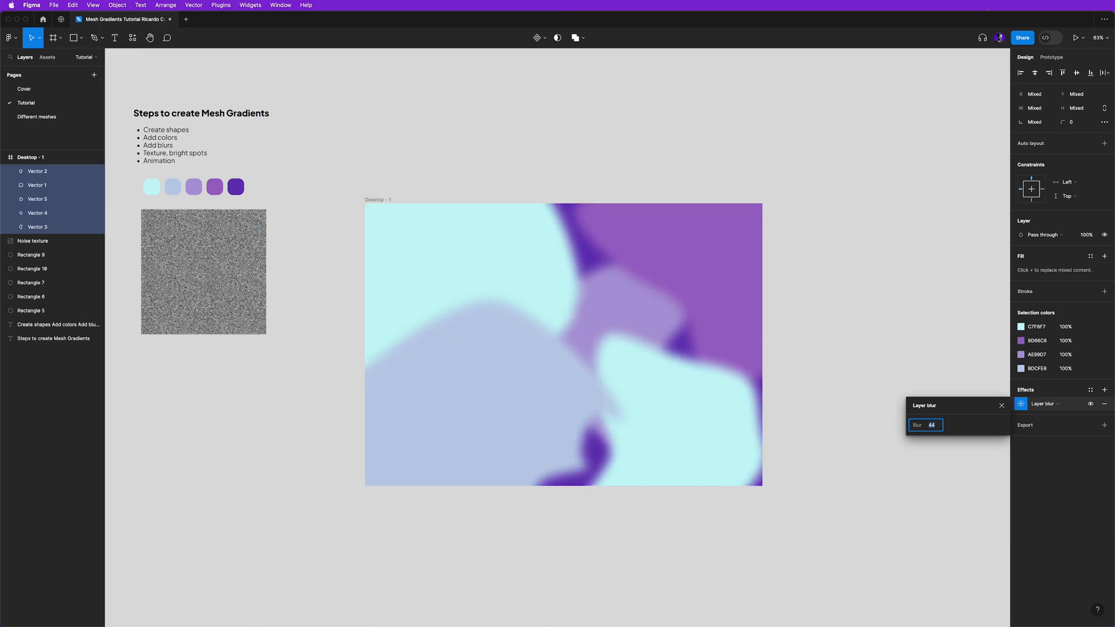
{"action": "type", "text": "84"}
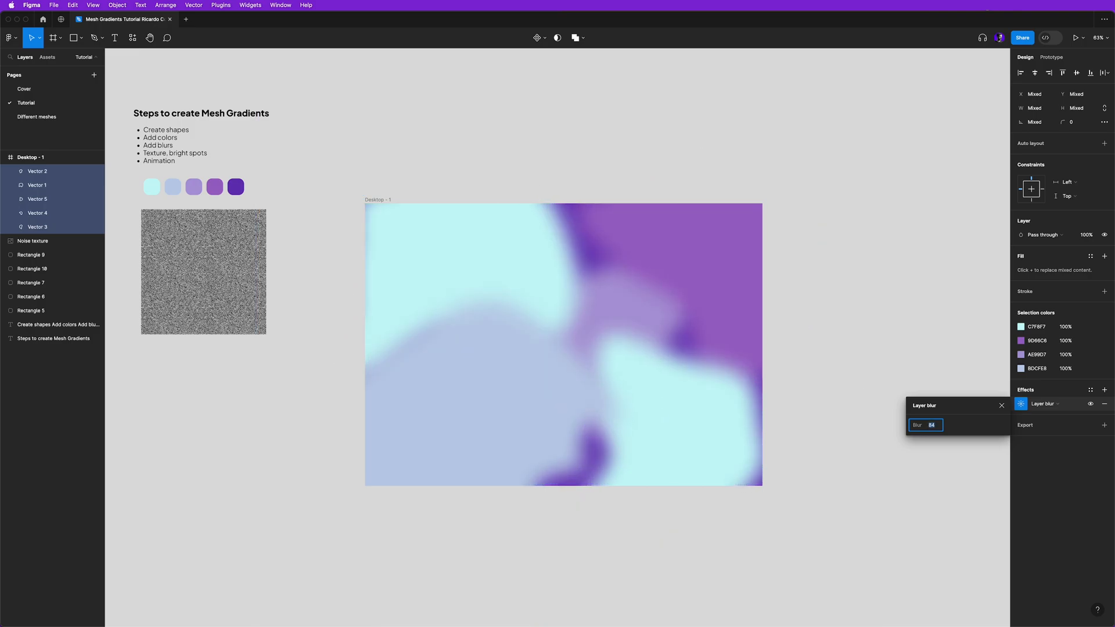
{"action": "type", "text": "114"}
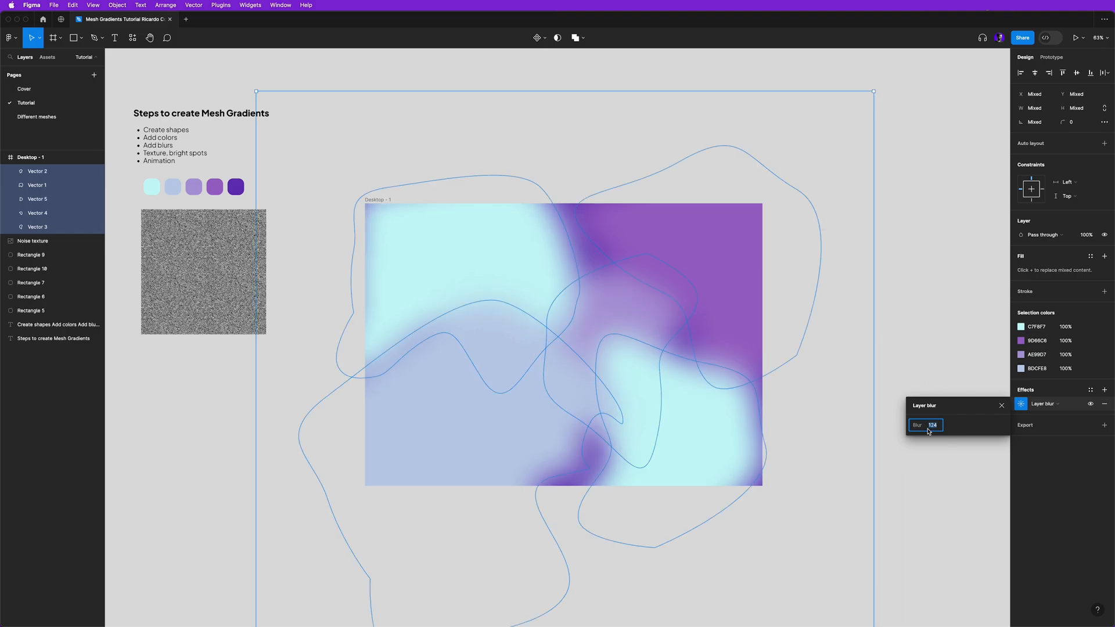
{"action": "key", "text": "shift+up"}
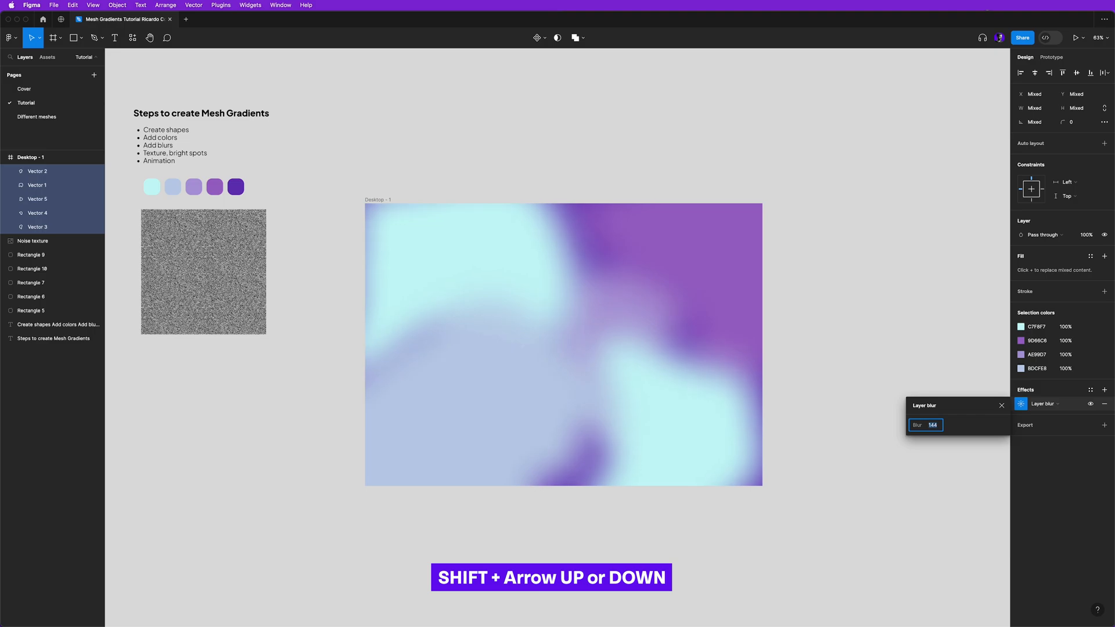
{"action": "key", "text": "shift+down"}
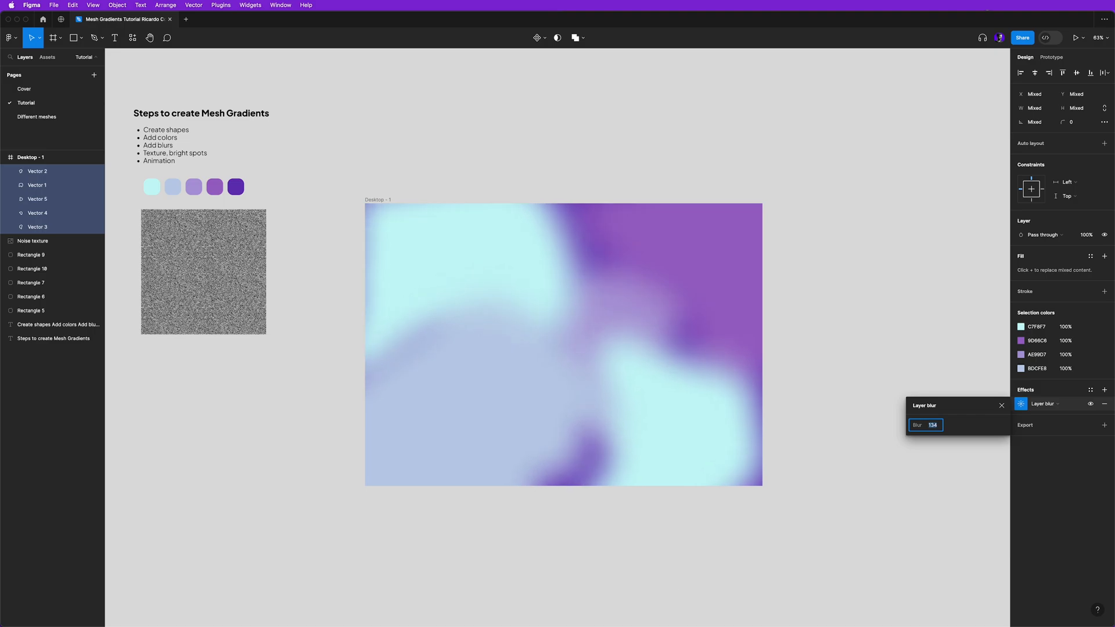
{"action": "type", "text": "154"}
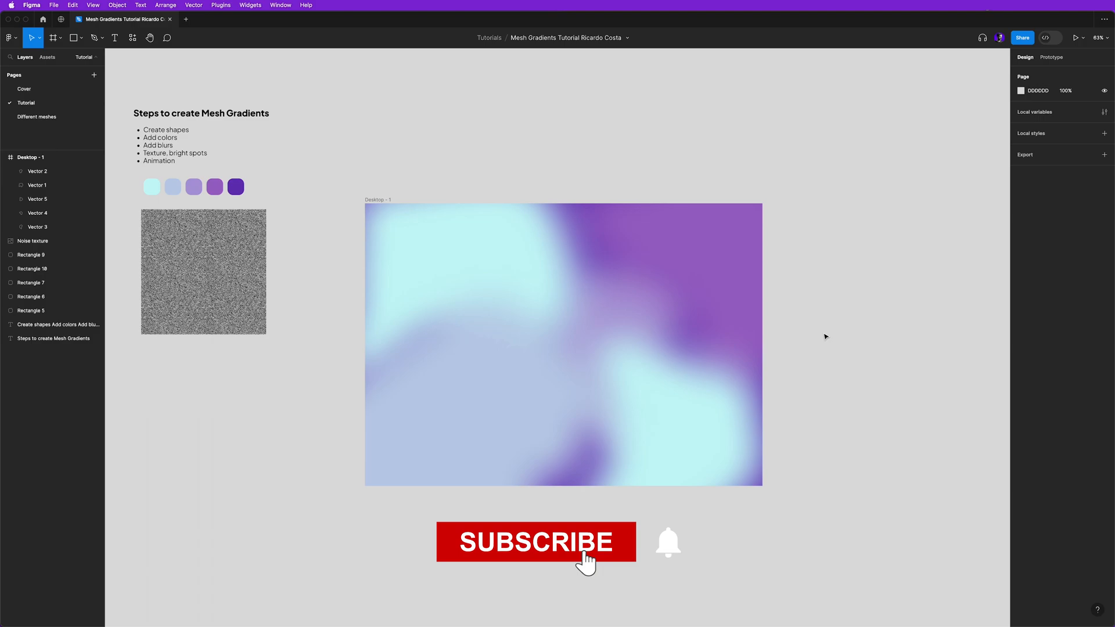
{"action": "left_click", "coordinate": [535, 542]}
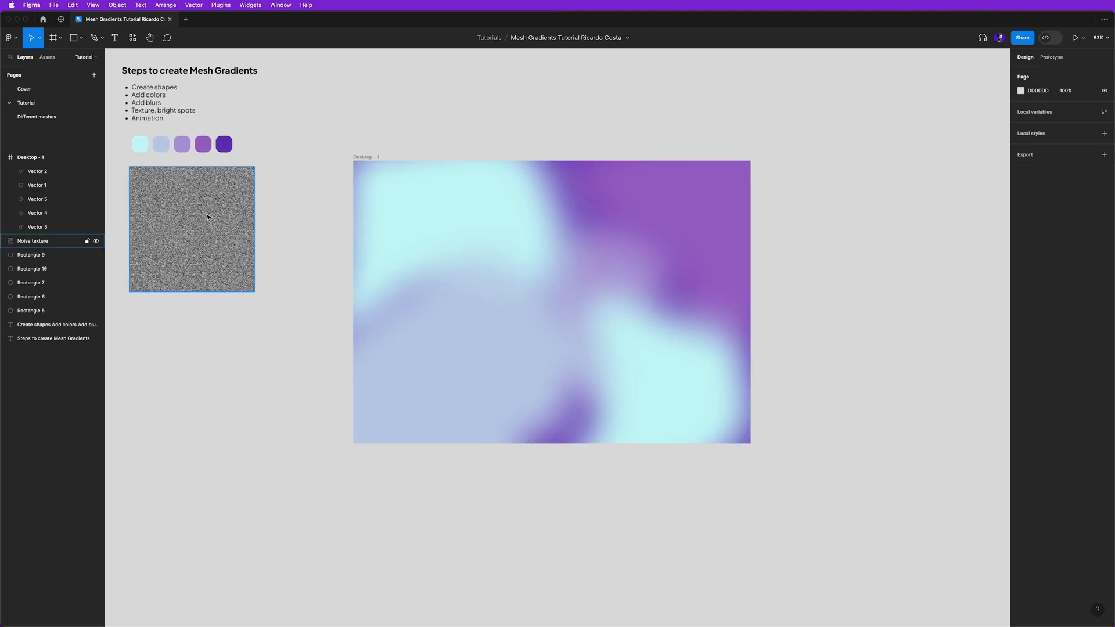
- Copy the noise texture into Desktop - 1 and stretch it to cover the full 1440 × 1024 frame
{"action": "left_click", "coordinate": [192, 229]}
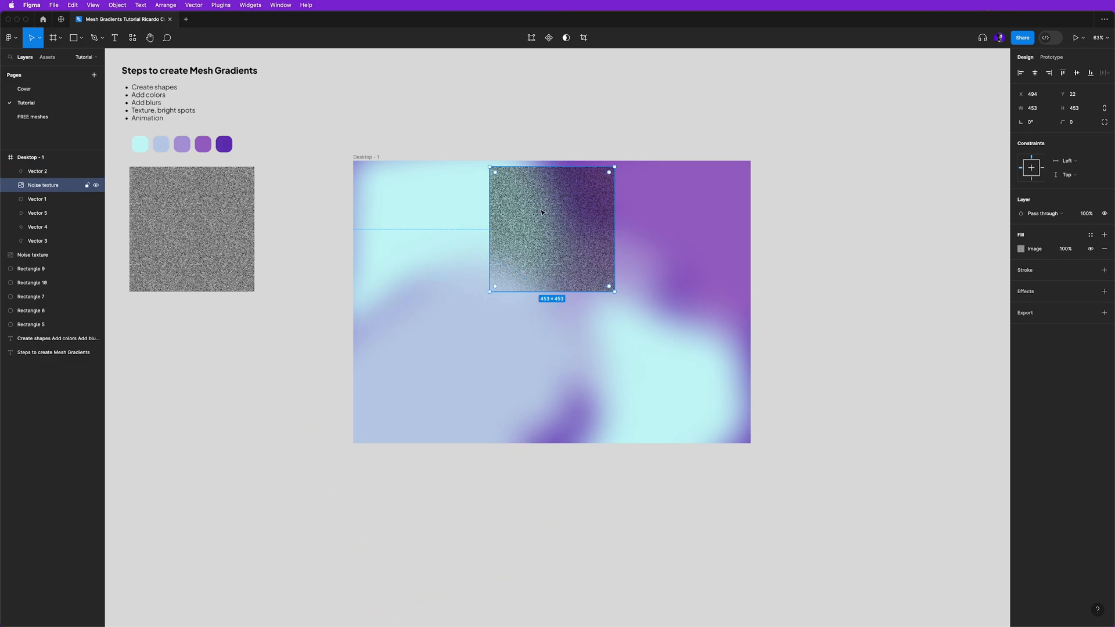
{"action": "left_click_drag", "start_coordinate": [552, 228], "coordinate": [416, 224]}
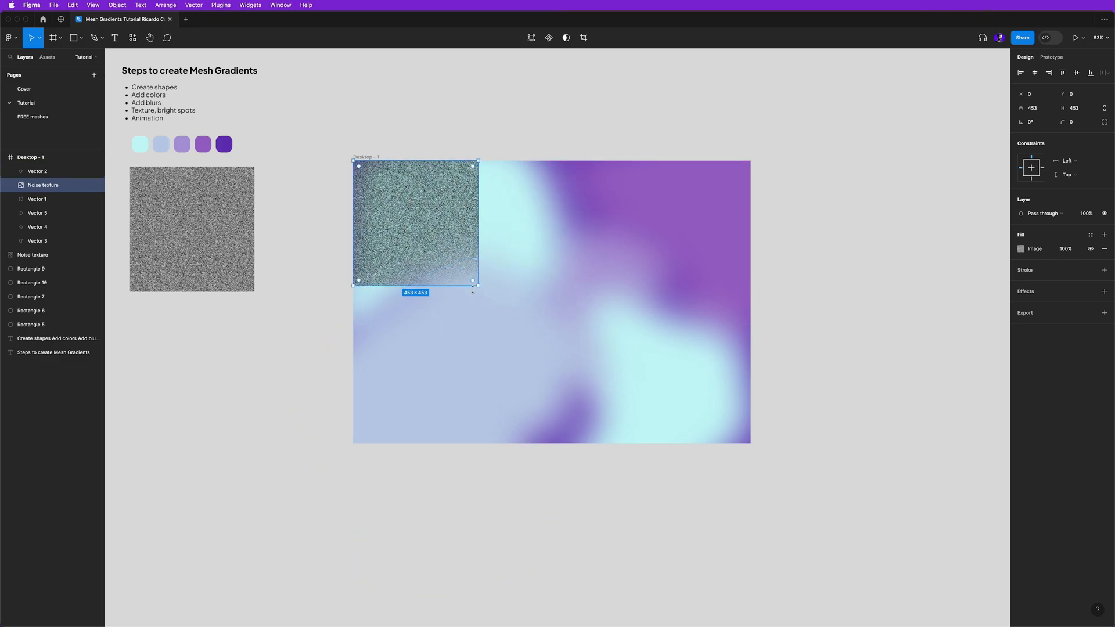
{"action": "left_click_drag", "start_coordinate": [474, 281], "coordinate": [750, 445]}
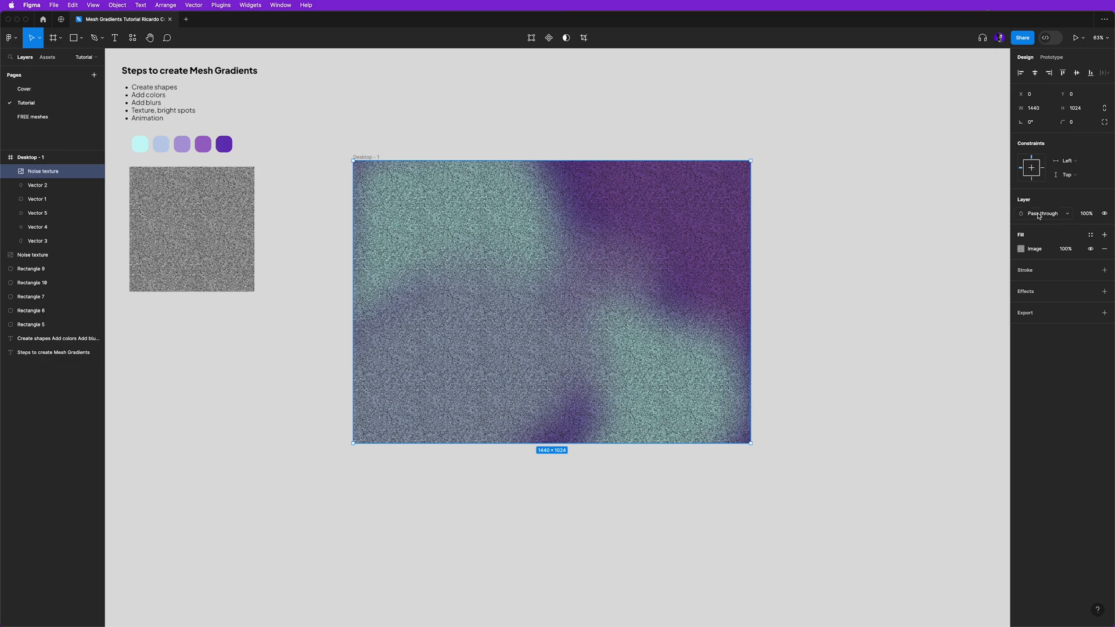
- Blend the noise texture with Overlay at 70% opacity
{"action": "left_click", "coordinate": [1043, 214]}
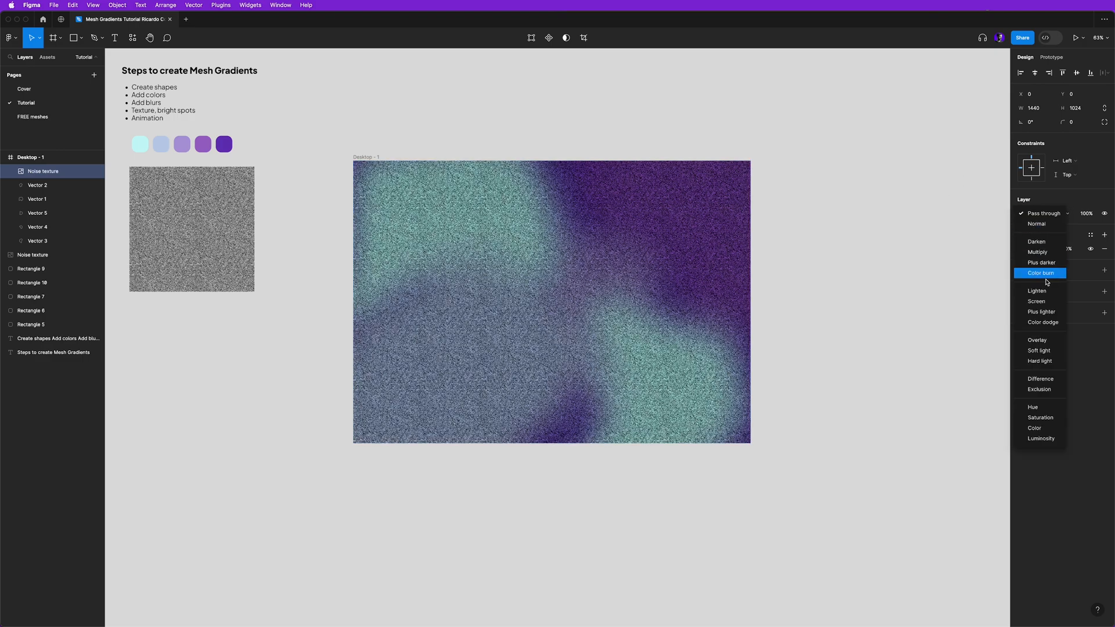
{"action": "left_click", "coordinate": [1038, 341]}
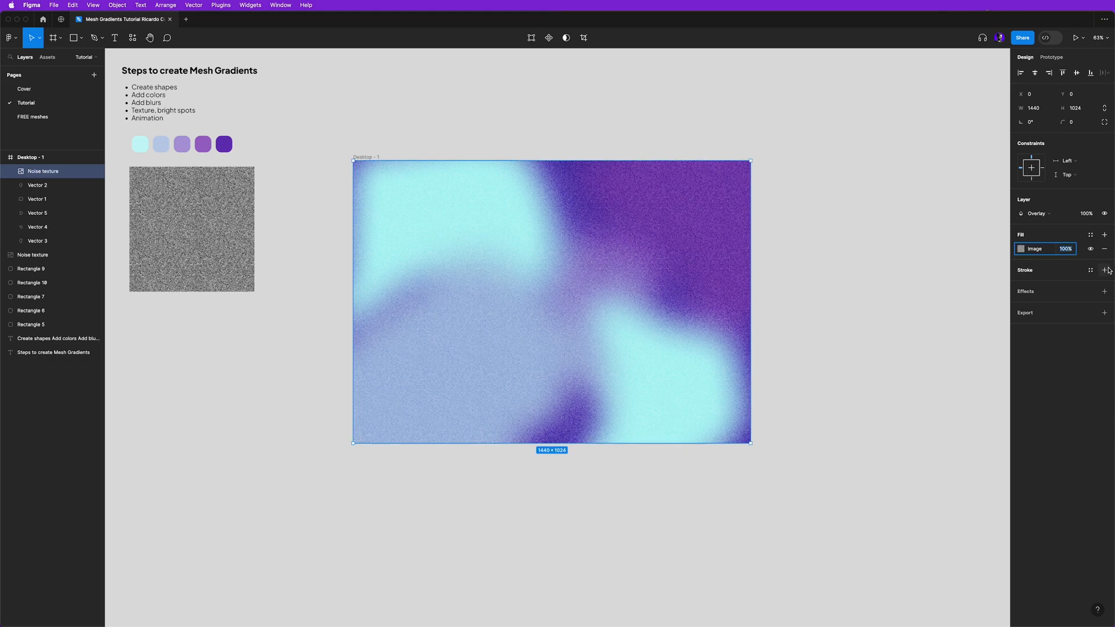
{"action": "type", "text": "70"}
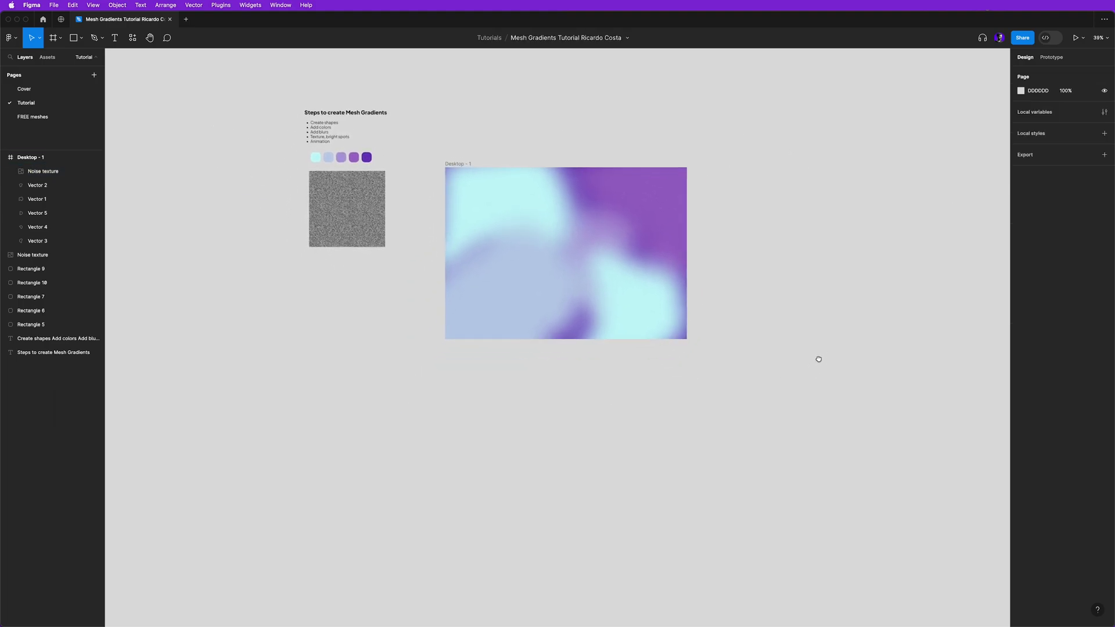
{"action": "mouse_move", "coordinate": [838, 379]}
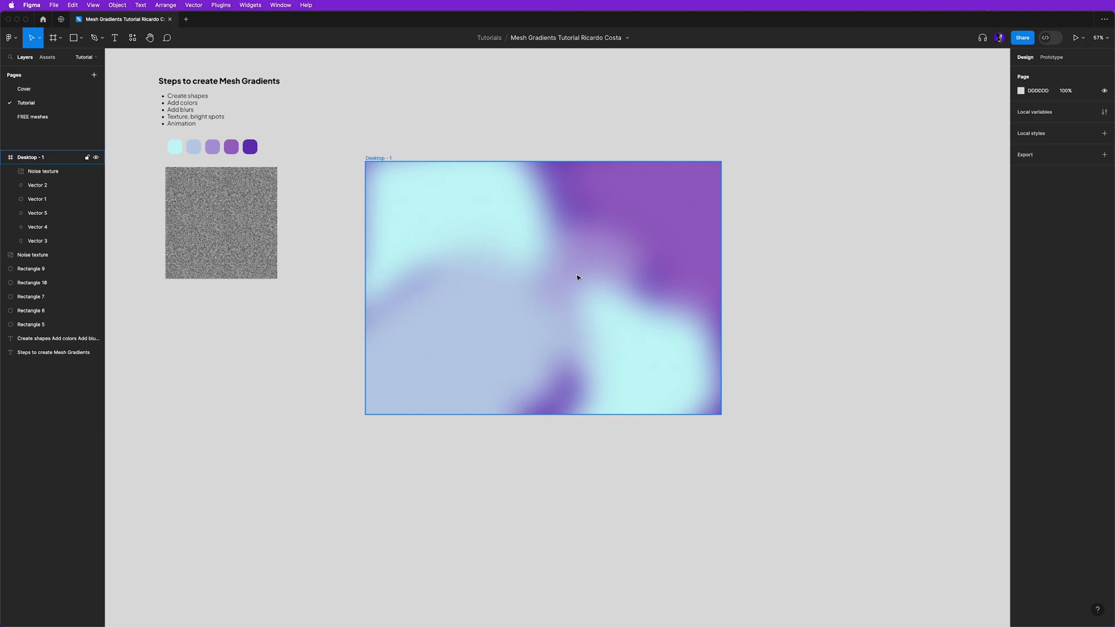
{"action": "left_click", "coordinate": [72, 37]}
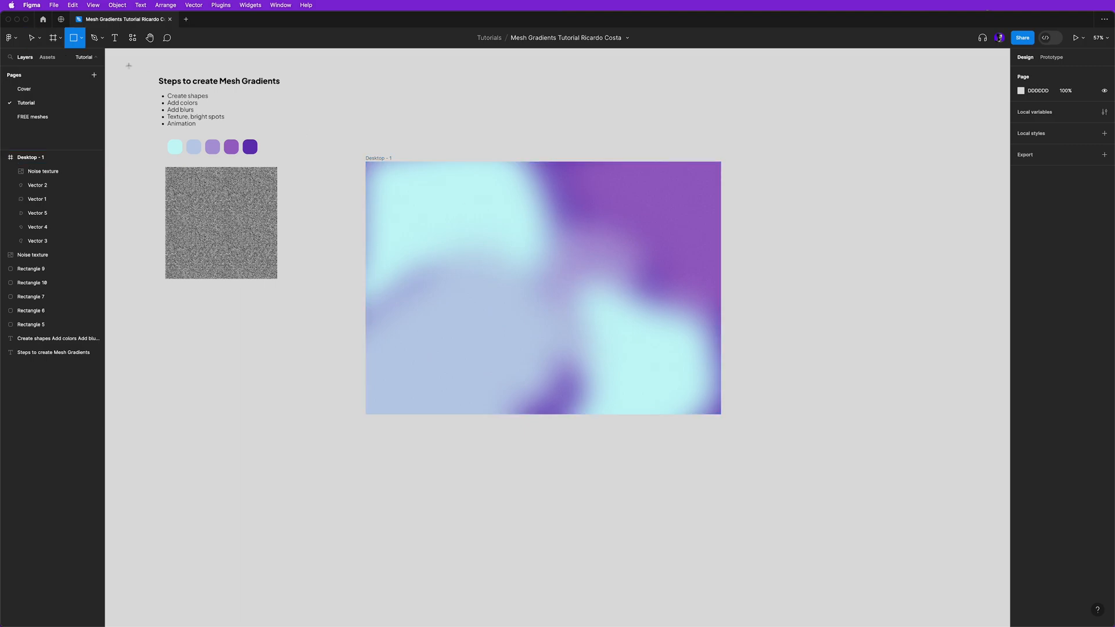
- Draw a white circle near the gradient centre and blend it with Color dodge
{"action": "left_click", "coordinate": [84, 37]}
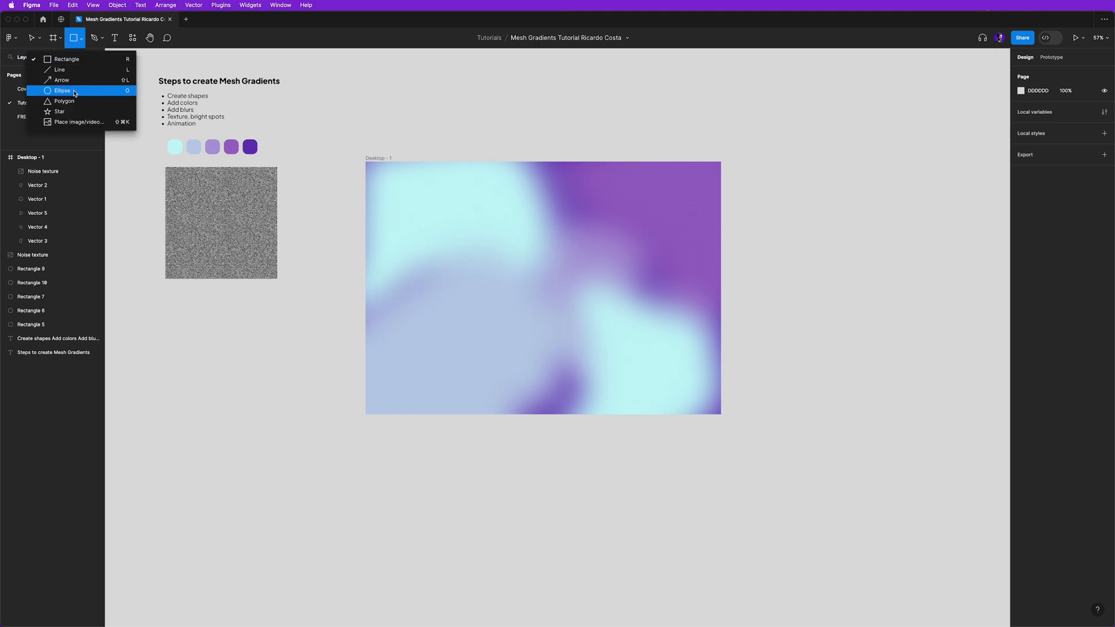
{"action": "left_click", "coordinate": [61, 90]}
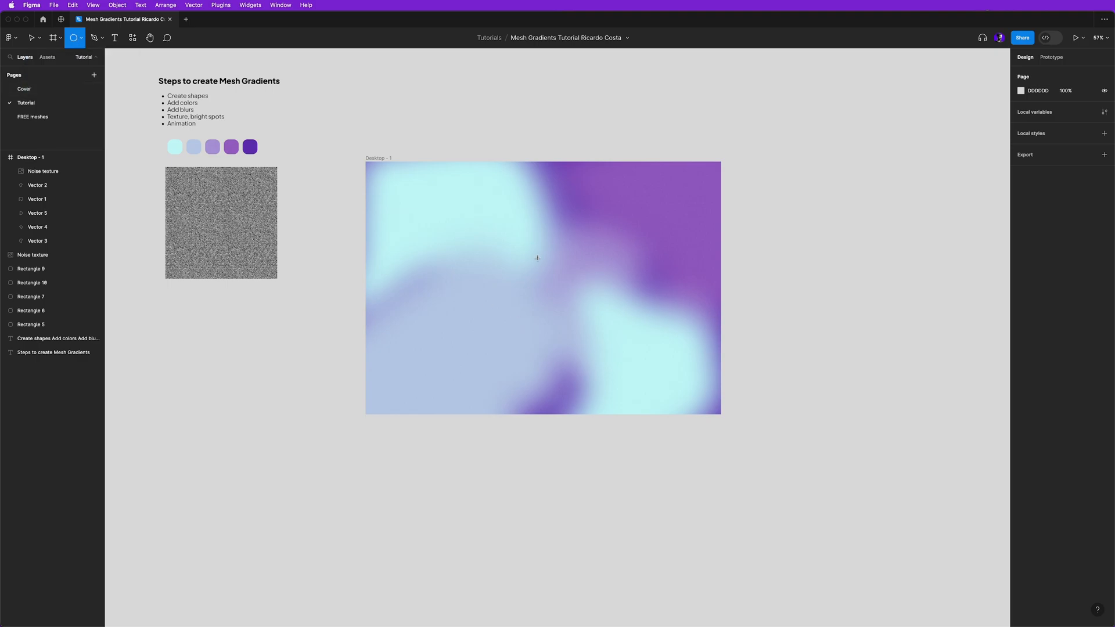
{"action": "left_click_drag", "start_coordinate": [519, 214], "coordinate": [580, 274]}
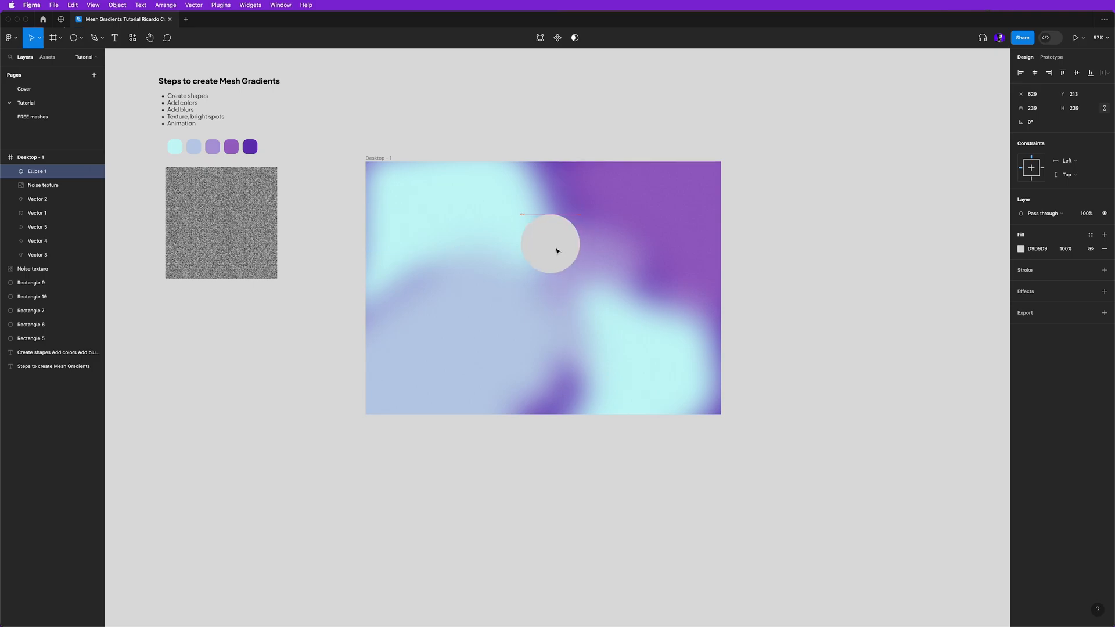
{"action": "left_click", "coordinate": [1021, 248]}
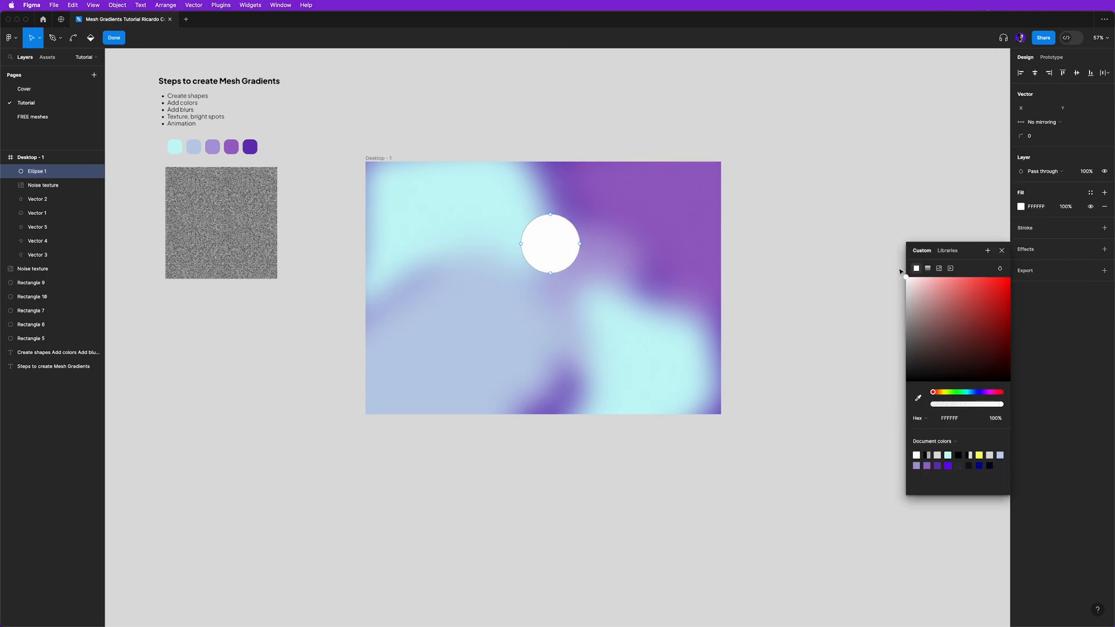
{"action": "left_click", "coordinate": [1045, 171]}
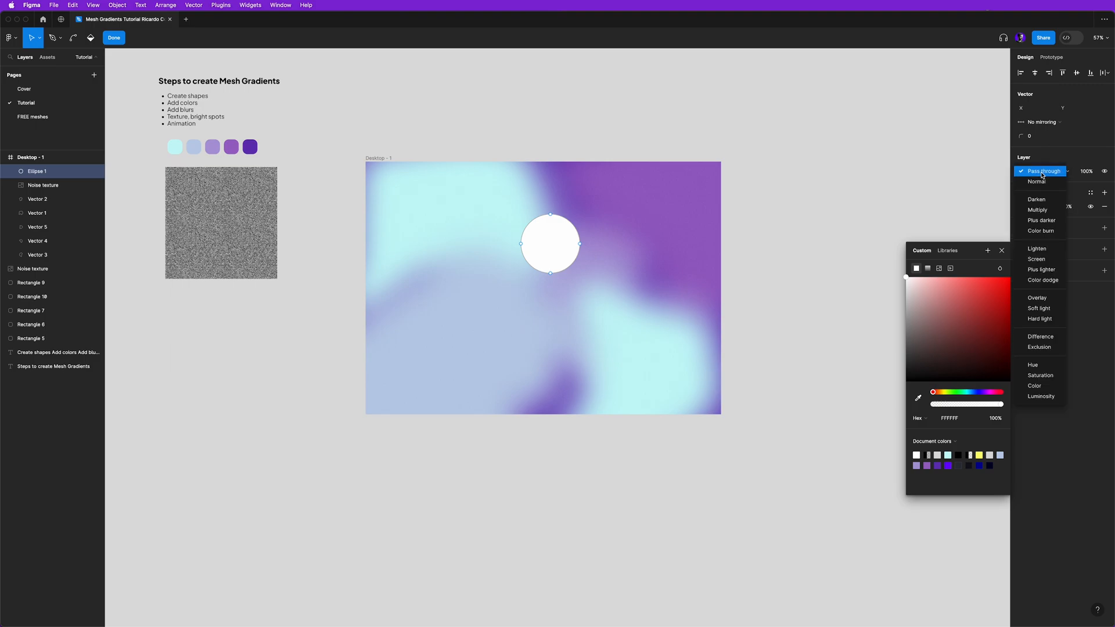
{"action": "left_click", "coordinate": [1043, 280]}
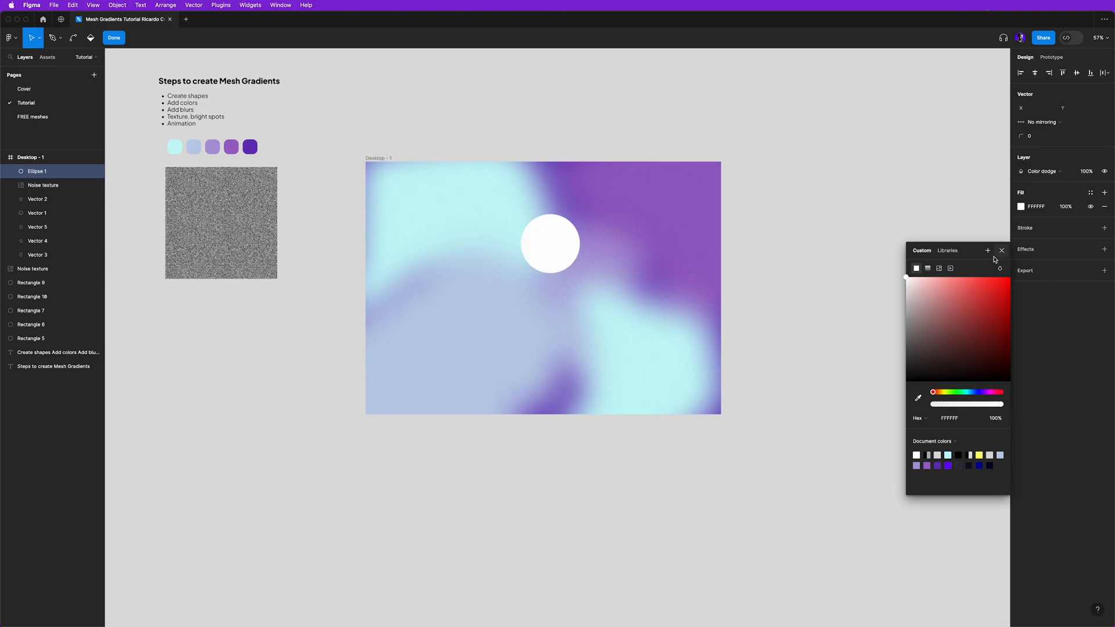
- Give the circle a Layer blur of 194 and move the glowing spot to the lower left
{"action": "left_click", "coordinate": [1000, 251]}
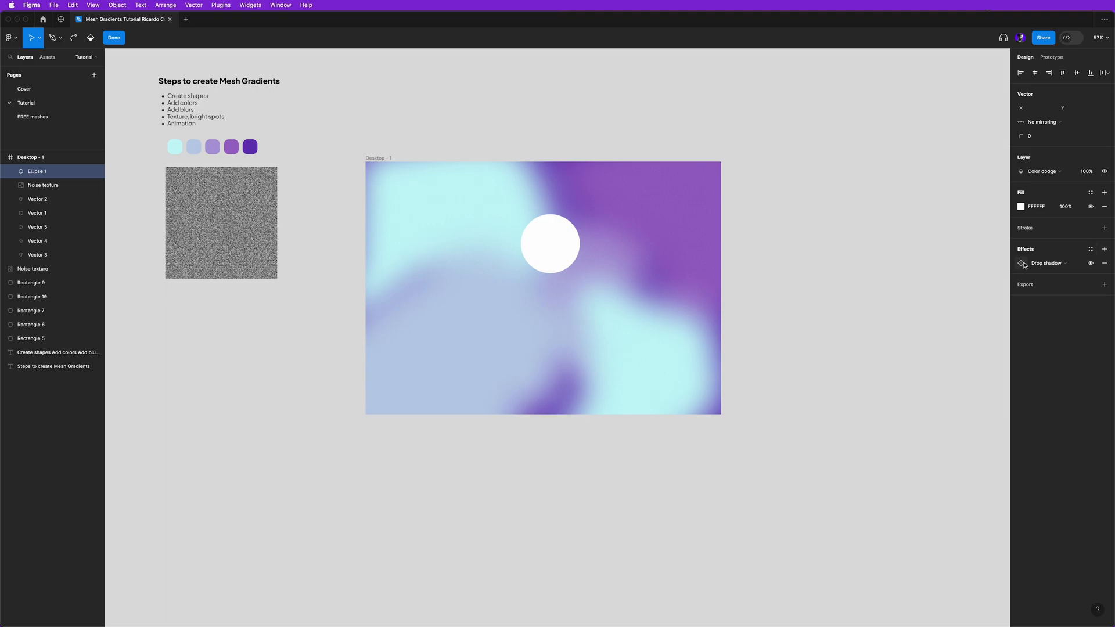
{"action": "left_click", "coordinate": [1047, 263]}
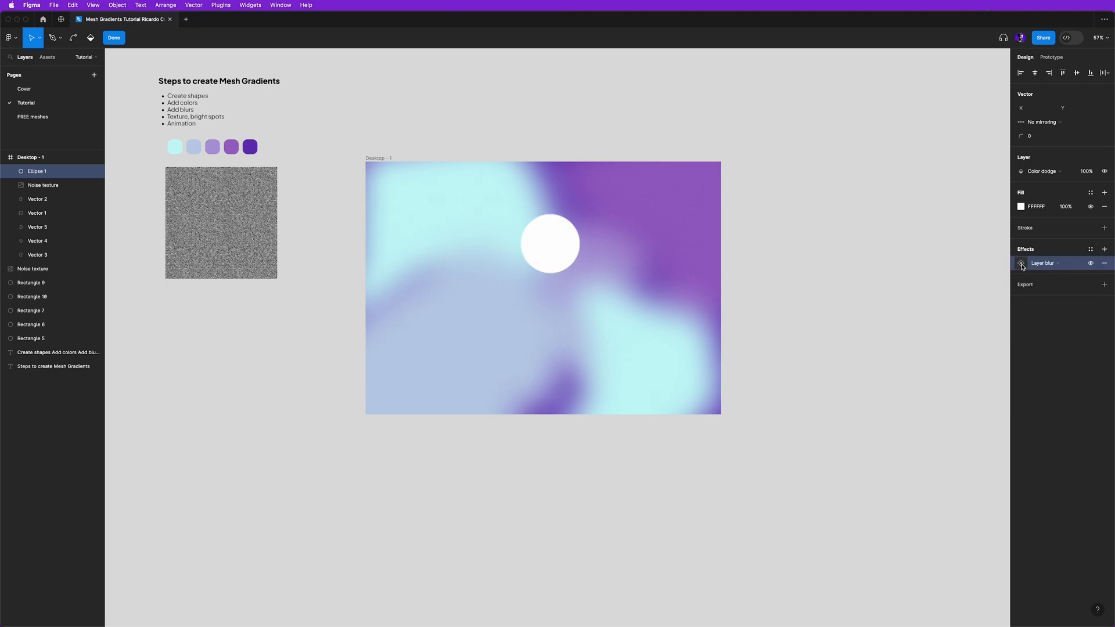
{"action": "left_click", "coordinate": [1022, 264]}
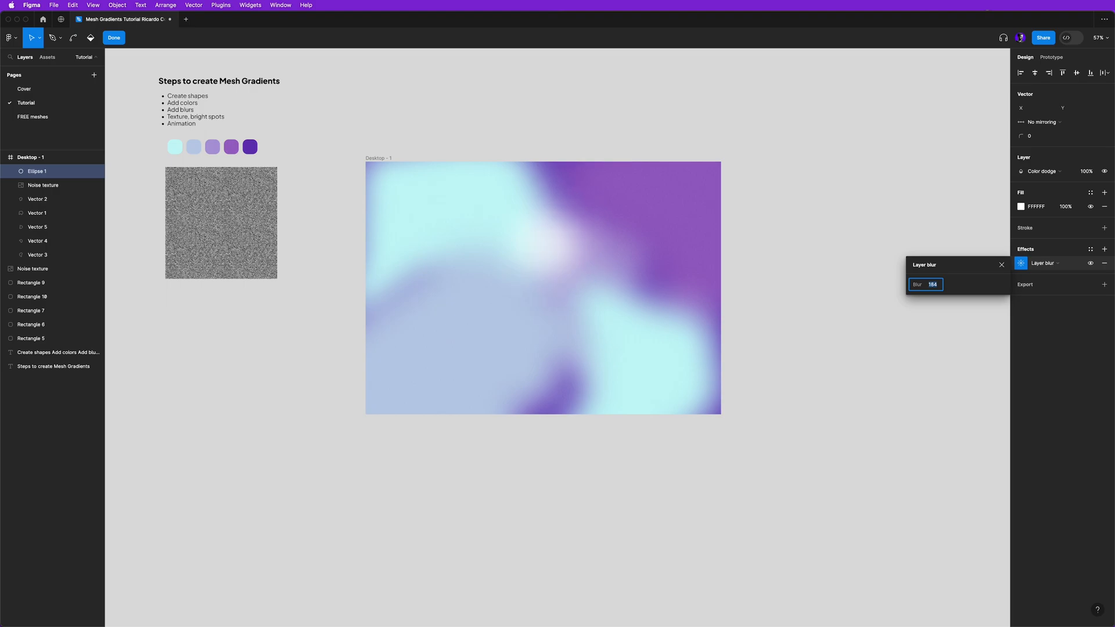
{"action": "type", "text": "194"}
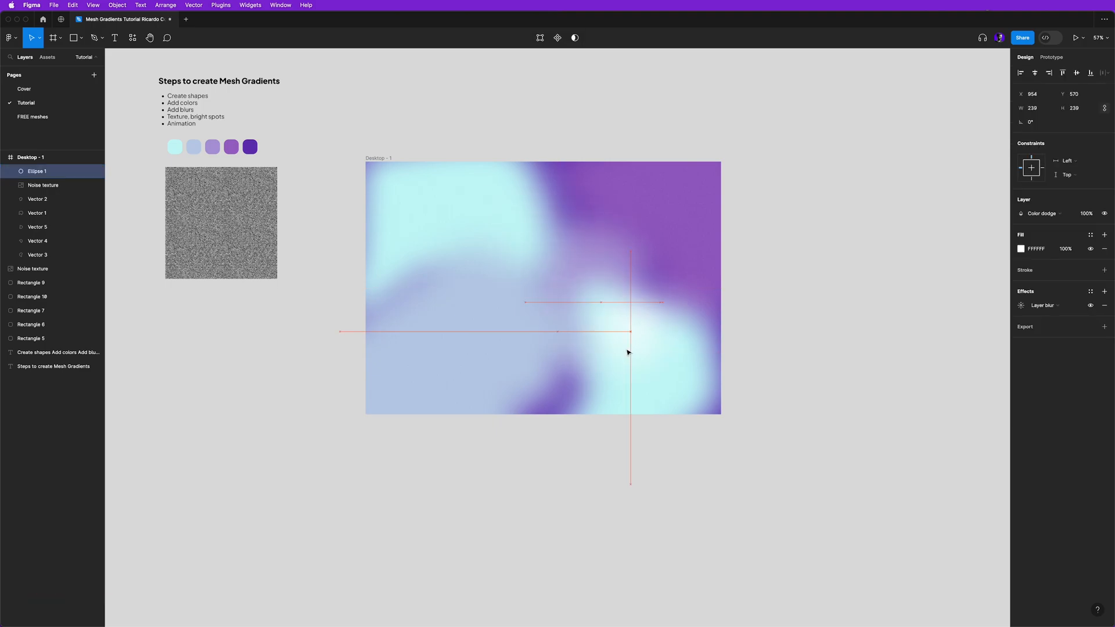
{"action": "left_click_drag", "start_coordinate": [630, 334], "coordinate": [419, 338]}
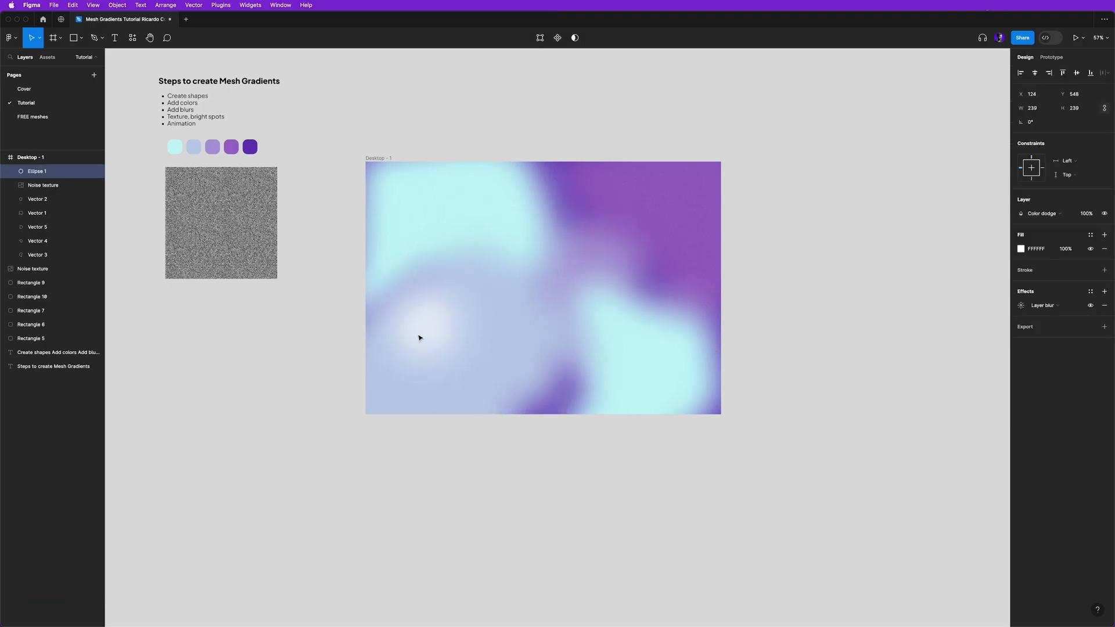
{"action": "left_click_drag", "start_coordinate": [418, 338], "coordinate": [435, 332]}
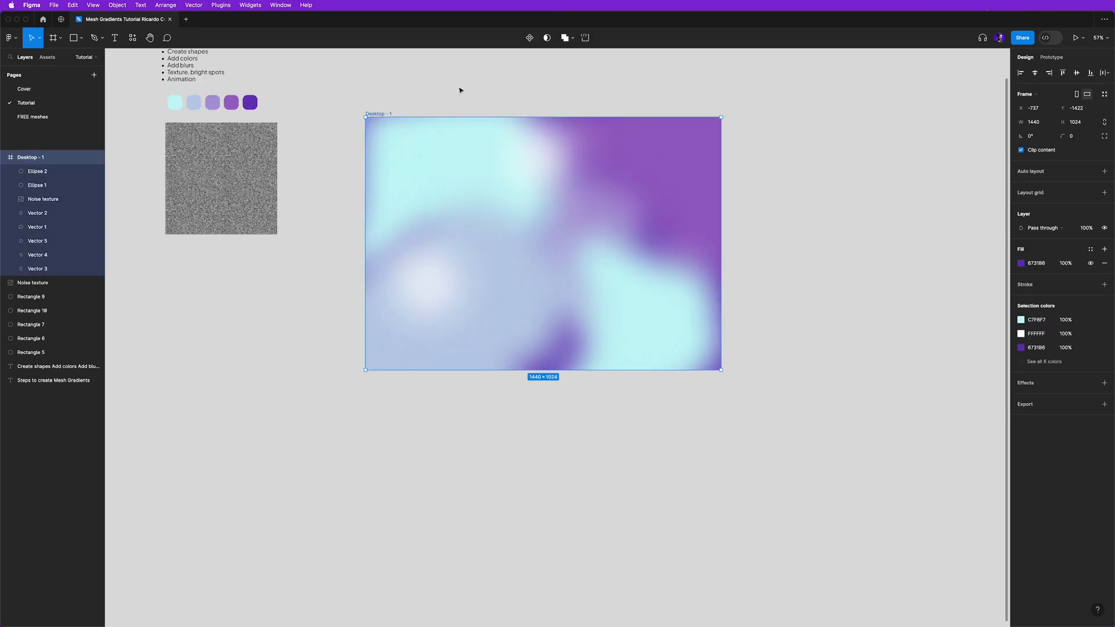
{"action": "mouse_move", "coordinate": [529, 37]}
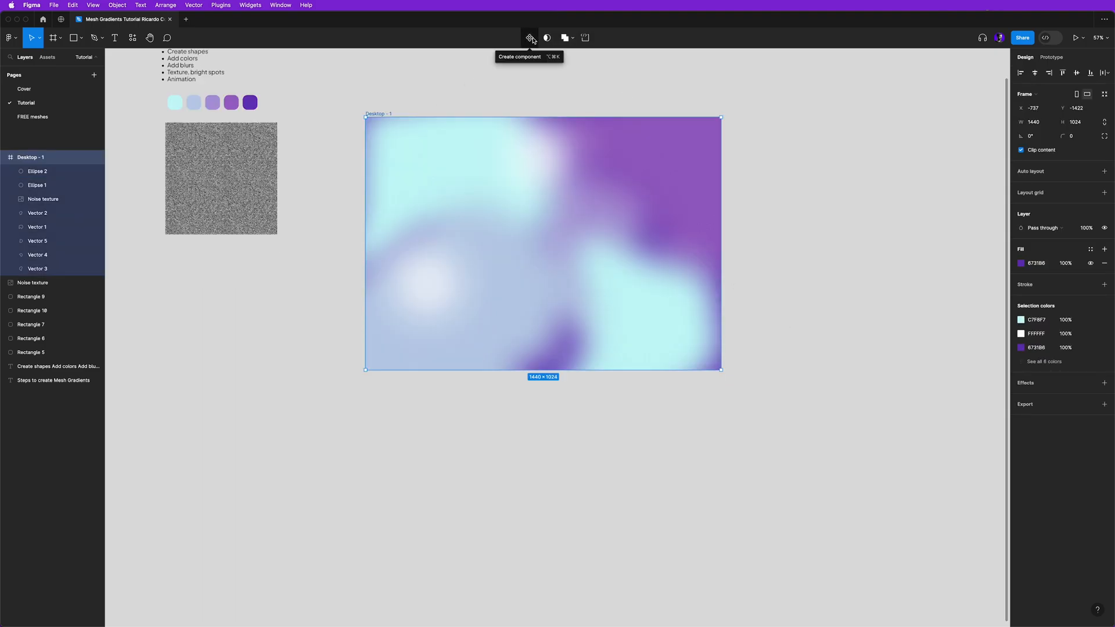
- Turn the gradient frame into a component, add variants and start naming them First frame
{"action": "left_click", "coordinate": [529, 38]}
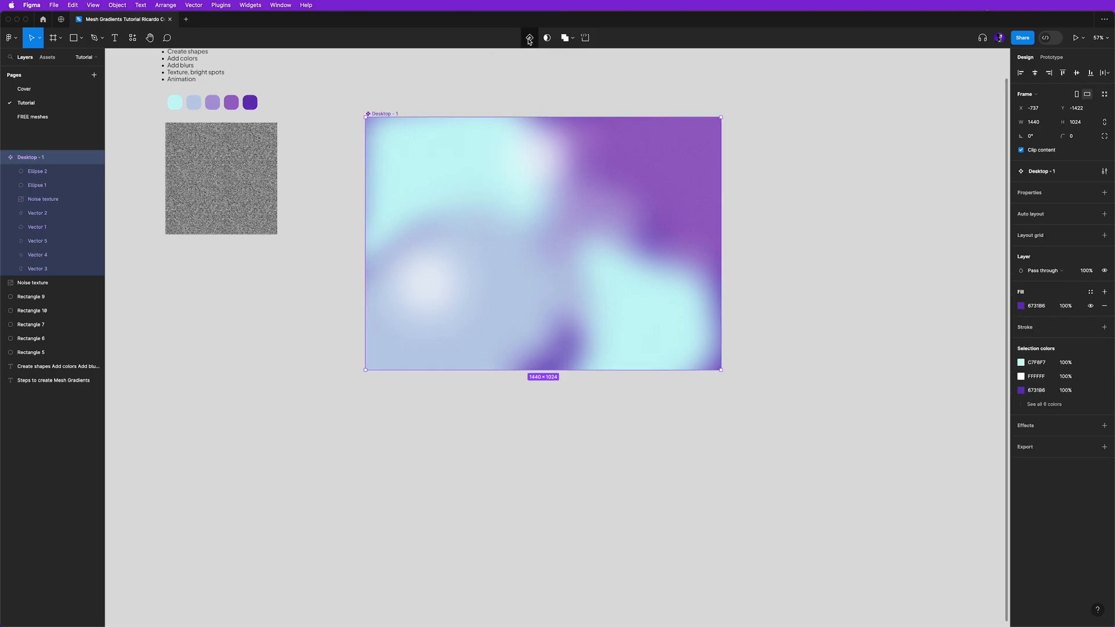
{"action": "mouse_move", "coordinate": [529, 37]}
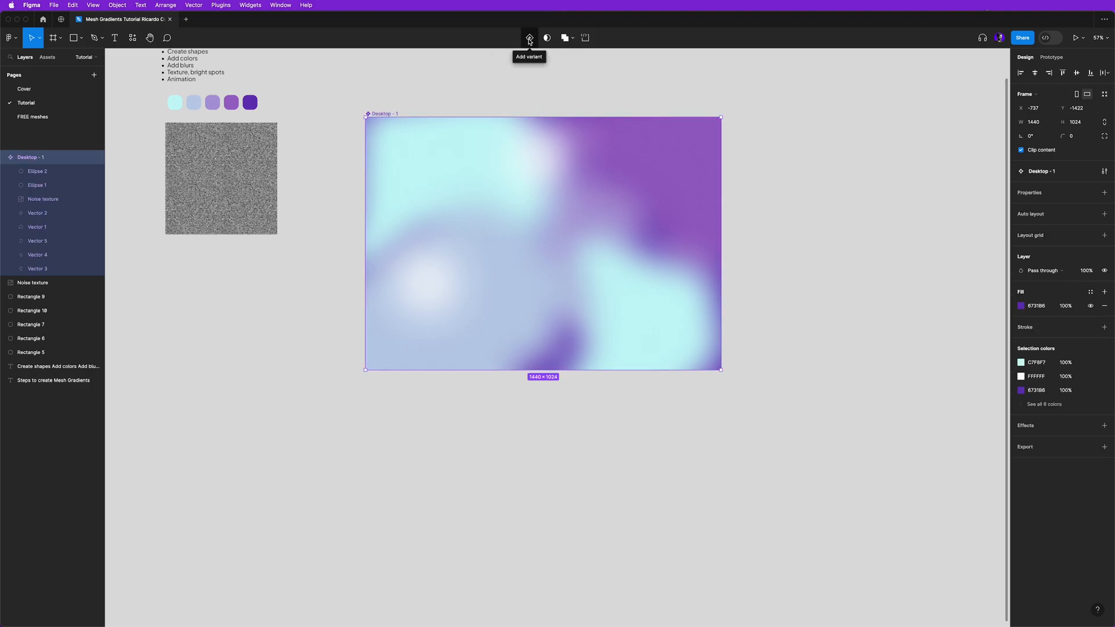
{"action": "left_click", "coordinate": [530, 37]}
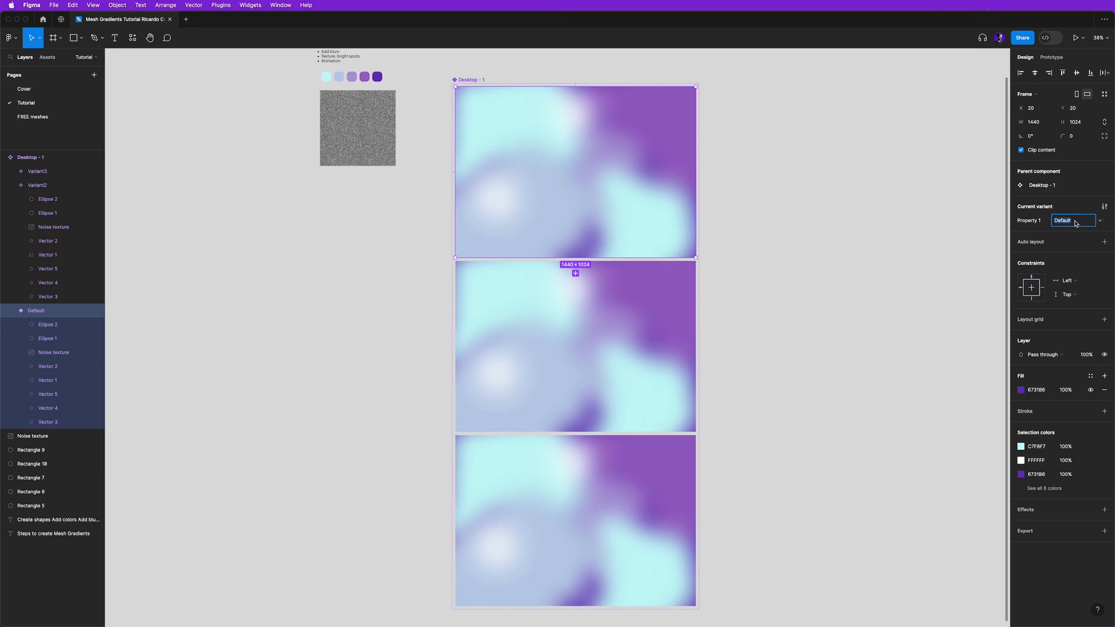
{"action": "type", "text": "First frame"}
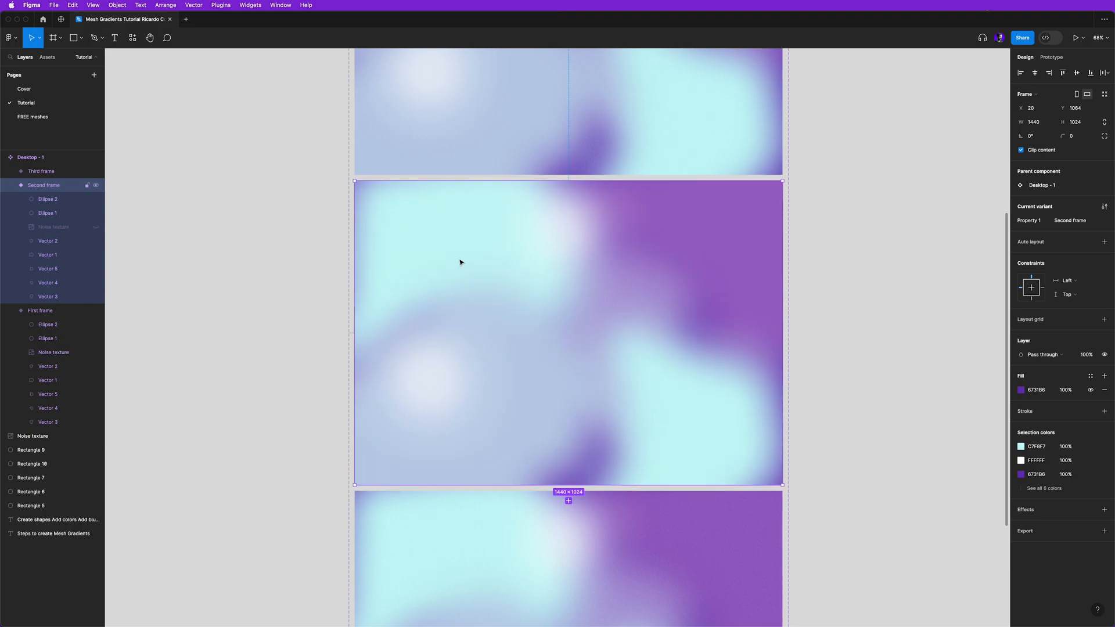
- Move blobs in the Second and Third frame variants so each shows a different arrangement
{"action": "left_click", "coordinate": [47, 255]}
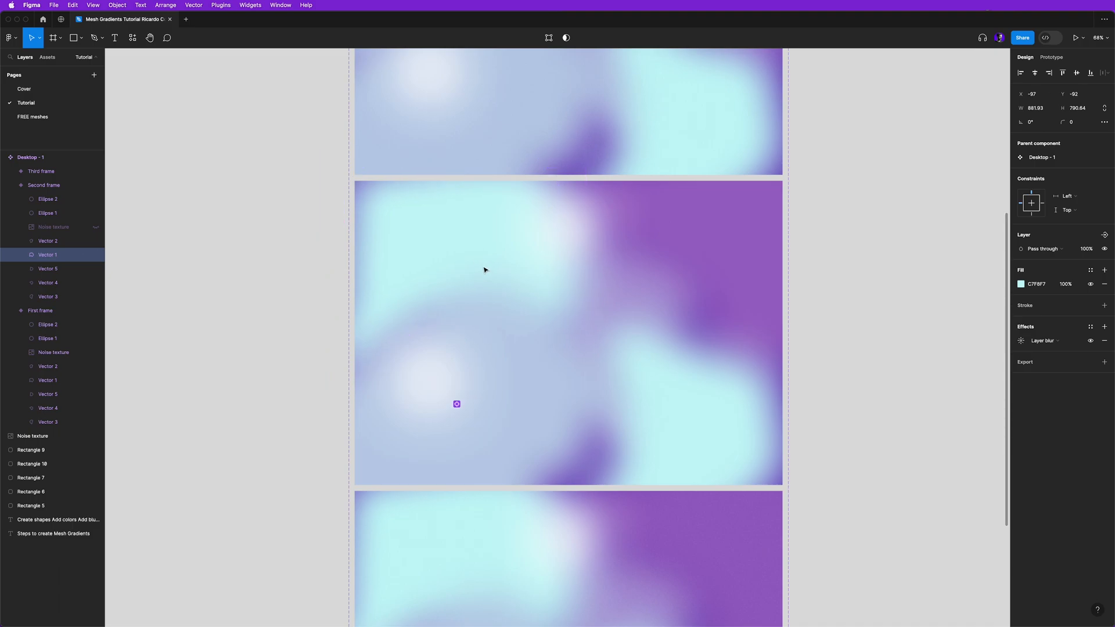
{"action": "left_click_drag", "start_coordinate": [456, 405], "coordinate": [473, 429]}
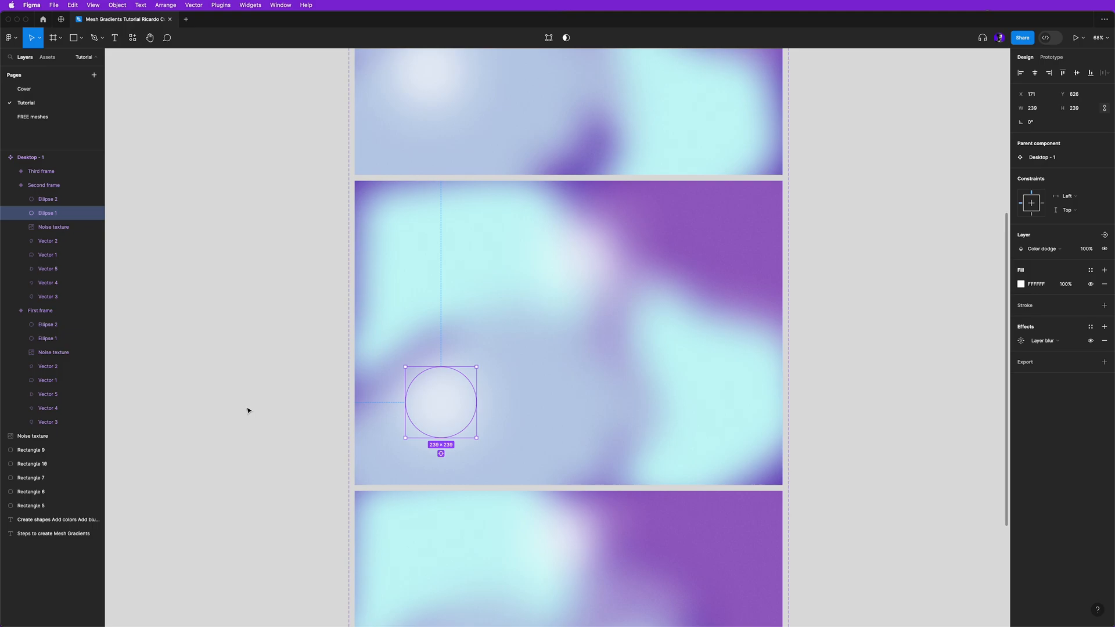
{"action": "left_click", "coordinate": [248, 410]}
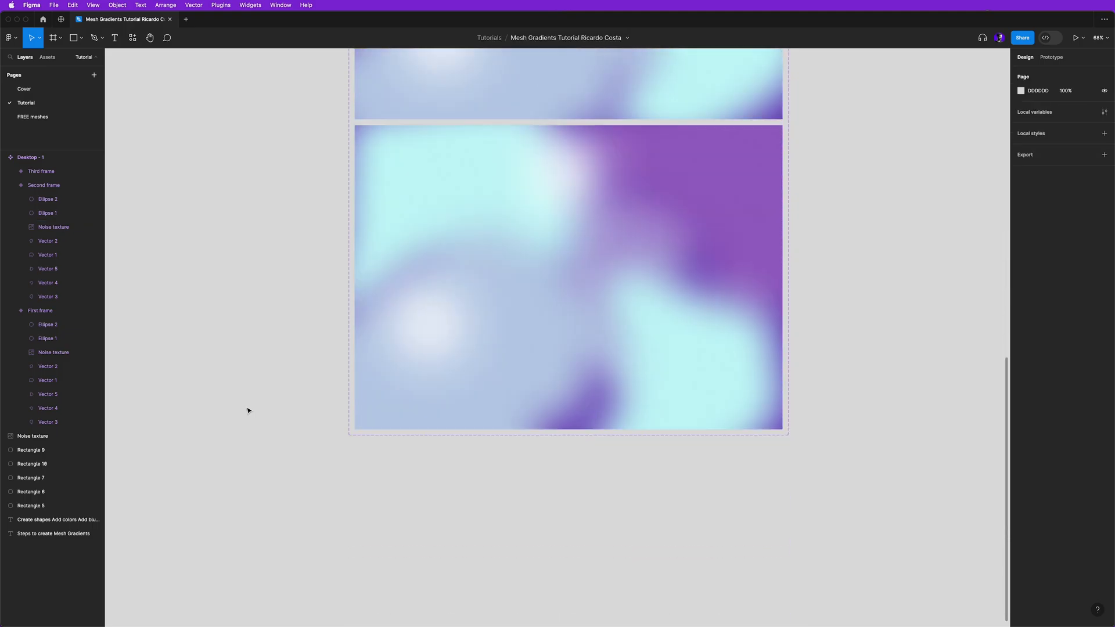
{"action": "left_click", "coordinate": [53, 213]}
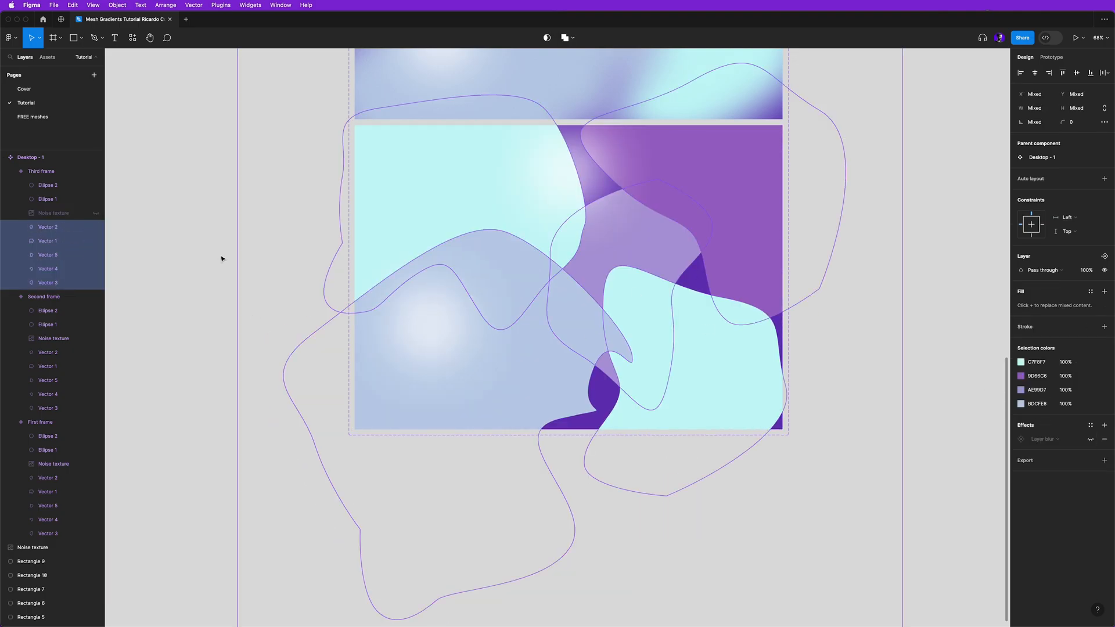
{"action": "left_click", "coordinate": [48, 241]}
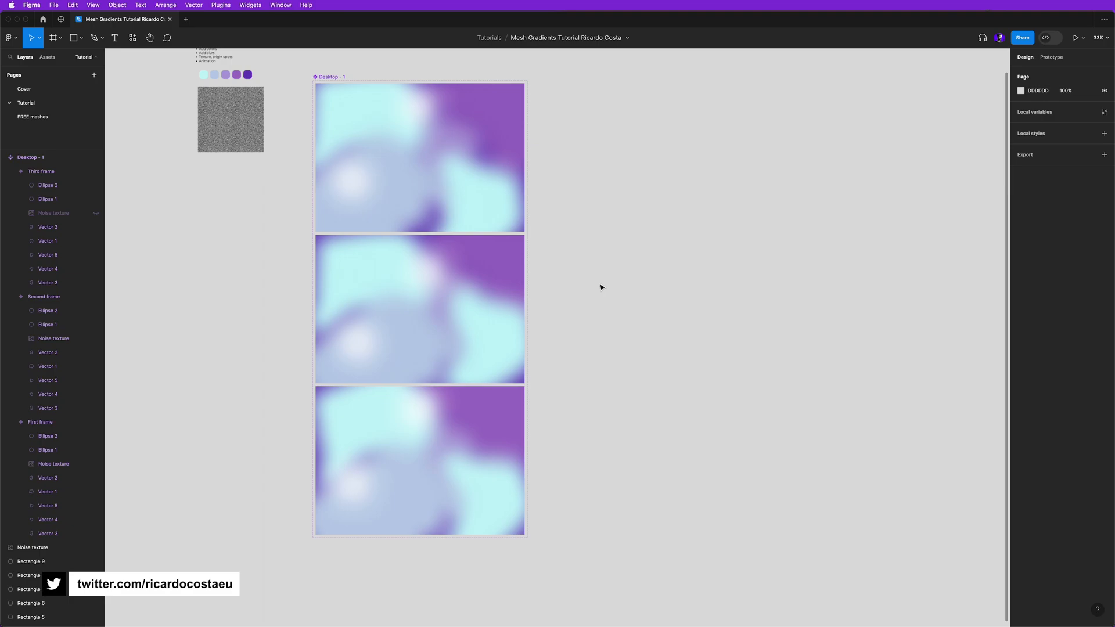
- Link First frame to Second with a 1 ms After delay smart-animate transition
{"action": "left_click", "coordinate": [1053, 57]}
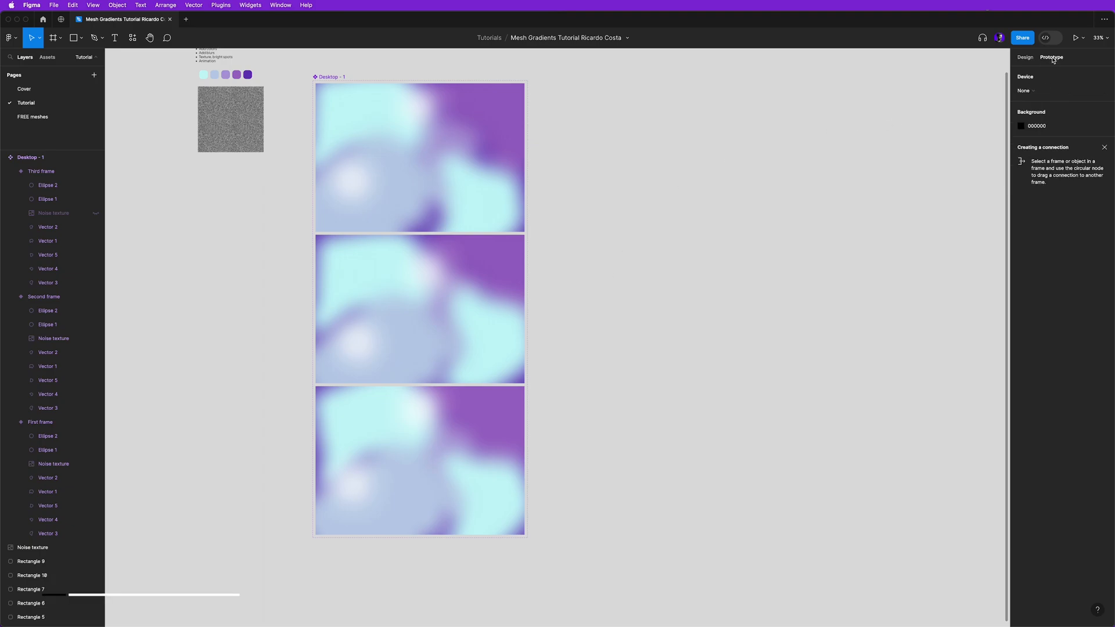
{"action": "mouse_move", "coordinate": [530, 163]}
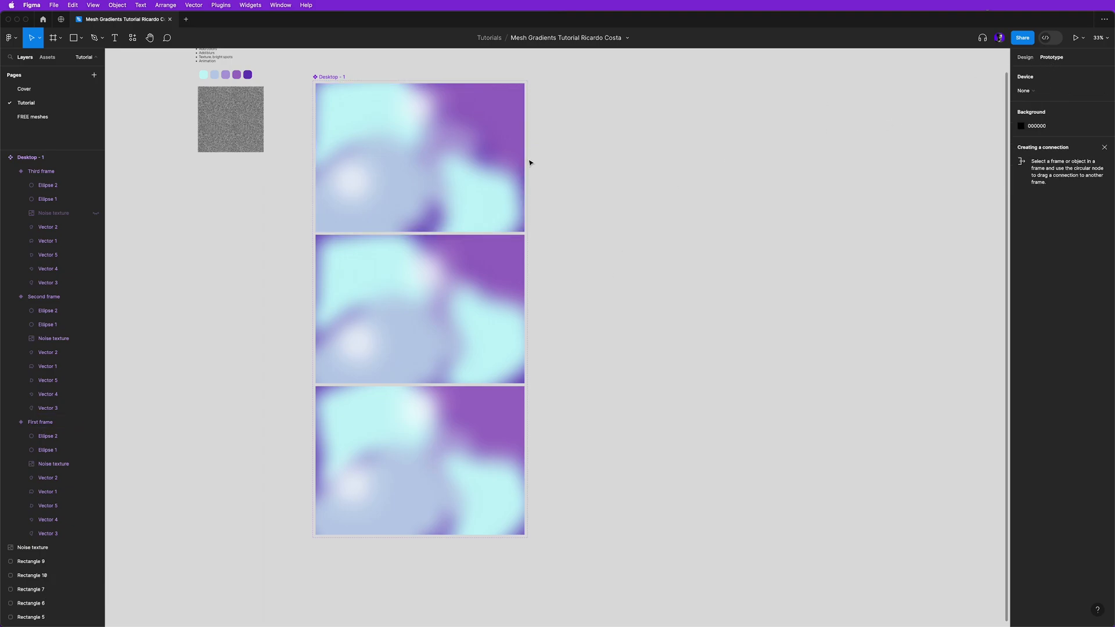
{"action": "left_click", "coordinate": [420, 158]}
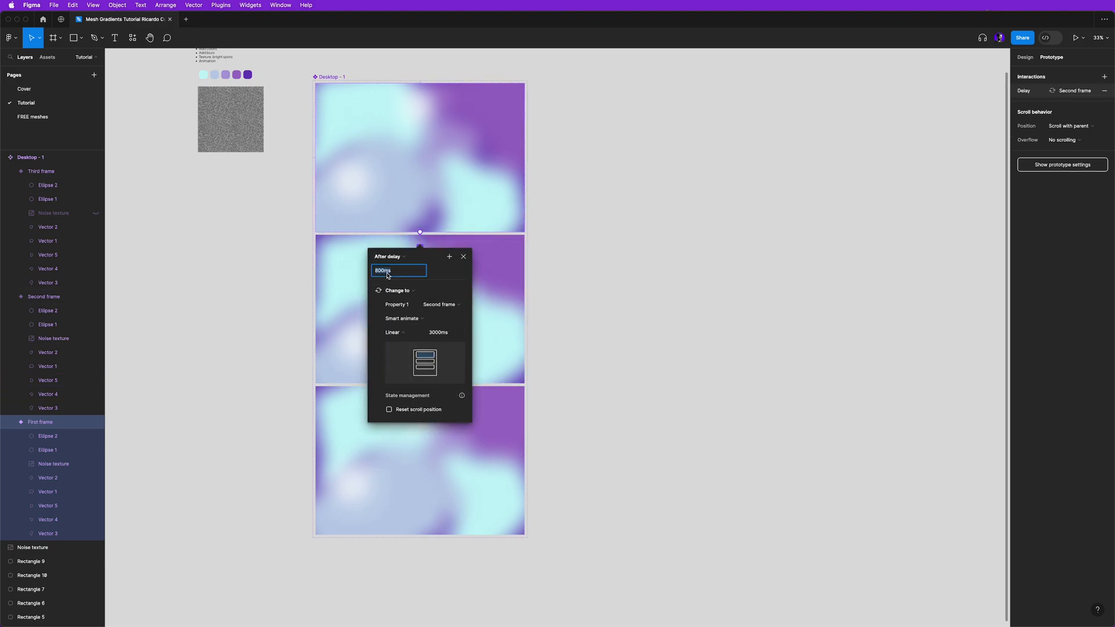
{"action": "type", "text": "1ms"}
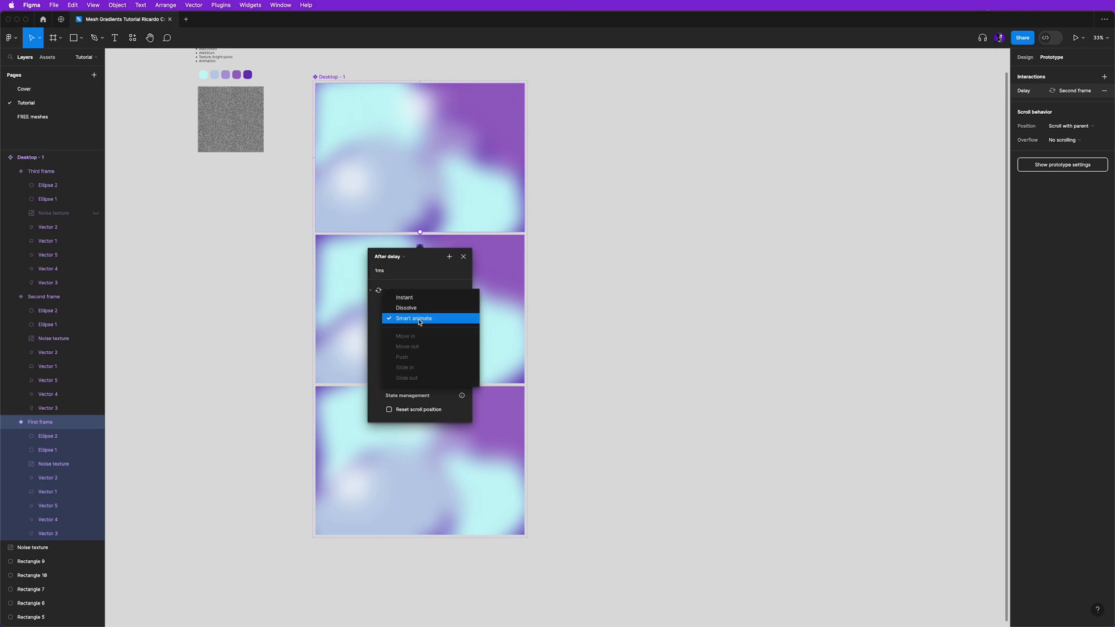
{"action": "left_click", "coordinate": [413, 319]}
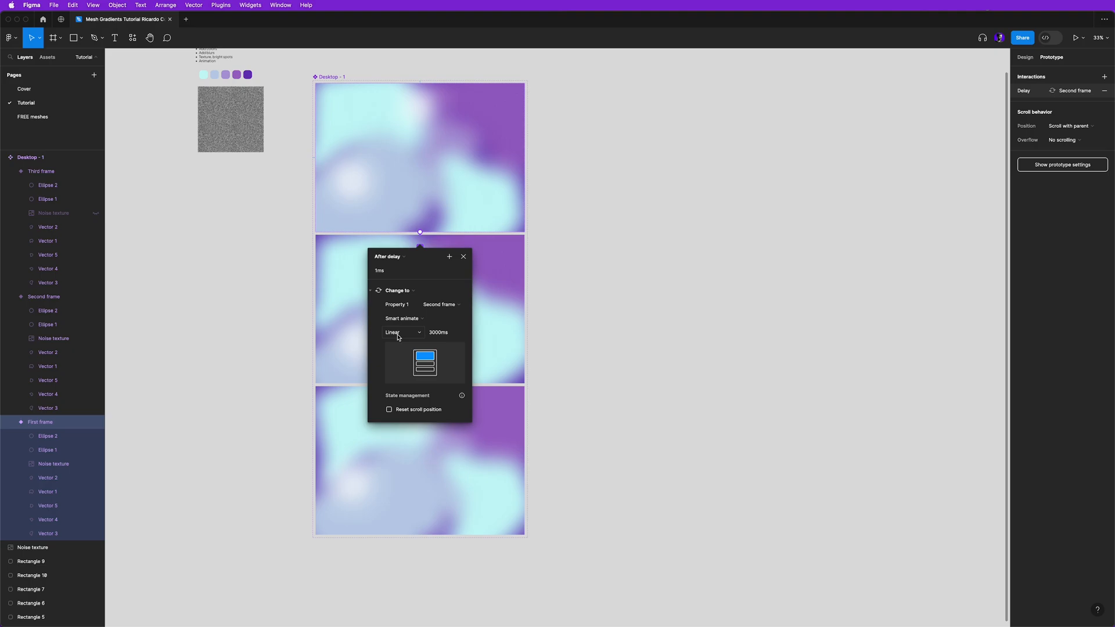
{"action": "left_click", "coordinate": [444, 332]}
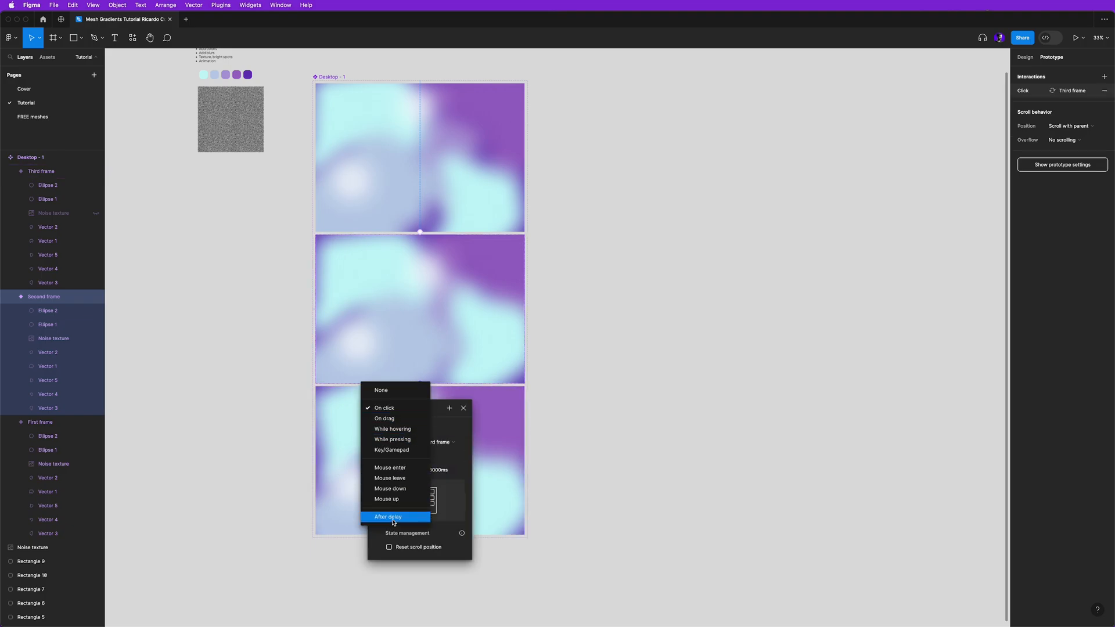
- Give the Second and Third frame variants After delay transitions chaining back to First
{"action": "left_click", "coordinate": [388, 517]}
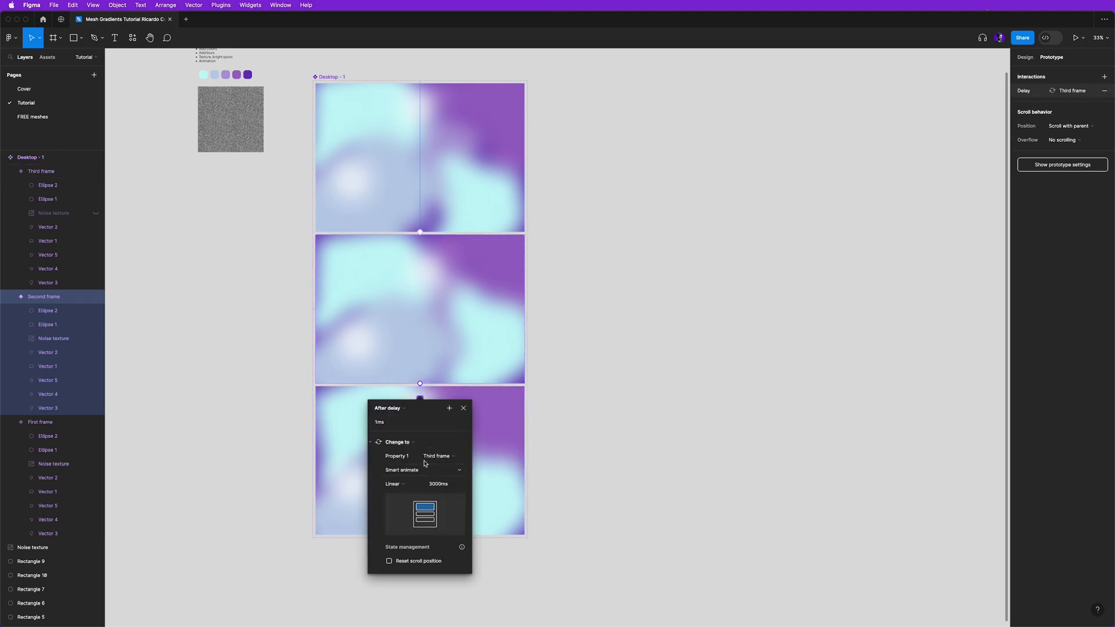
{"action": "left_click", "coordinate": [463, 407]}
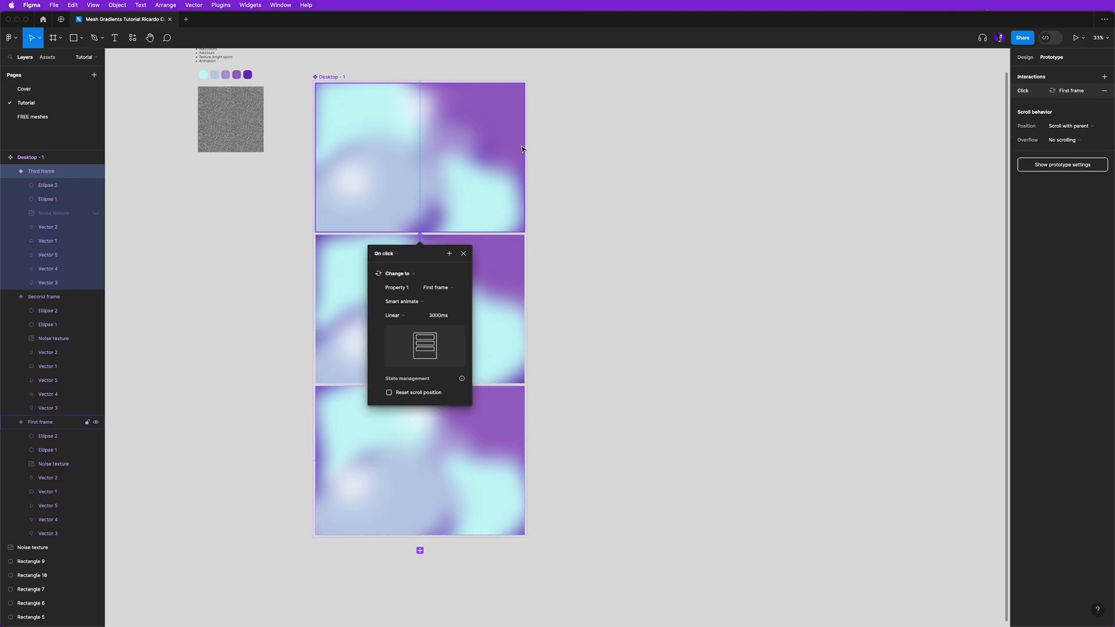
{"action": "left_click", "coordinate": [386, 253]}
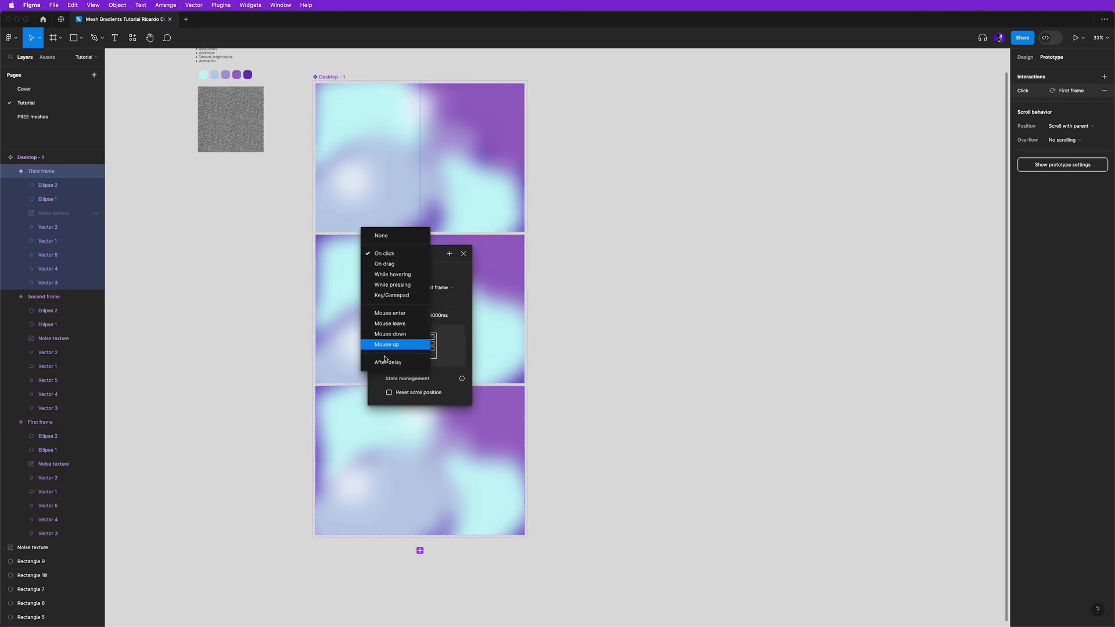
{"action": "left_click", "coordinate": [388, 363]}
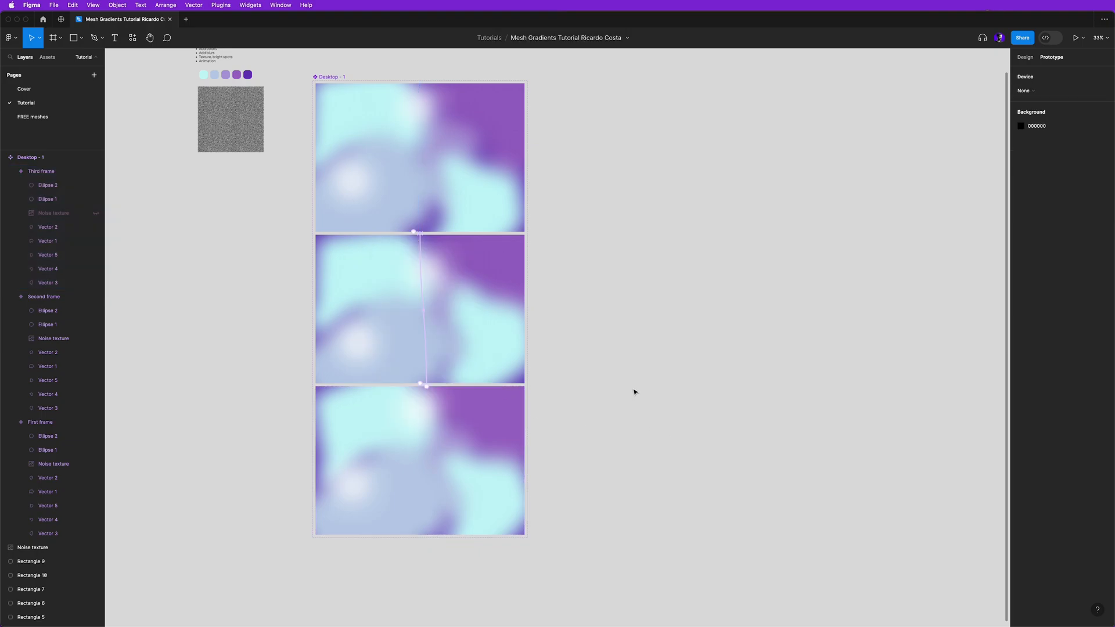
- Place an instance of the Desktop - 1 animated gradient component beside the variant set
{"action": "left_click", "coordinate": [46, 57]}
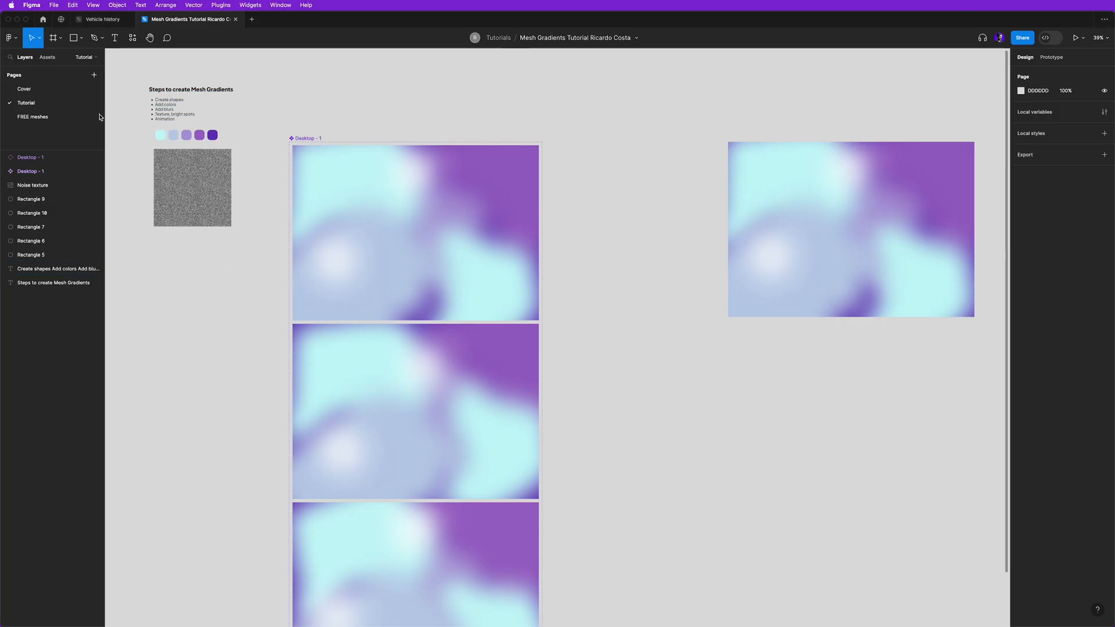
- Switch to the FREE meshes page and view the nine mesh gradients, Mesh 1 to Mesh 9
{"action": "left_click", "coordinate": [33, 117]}
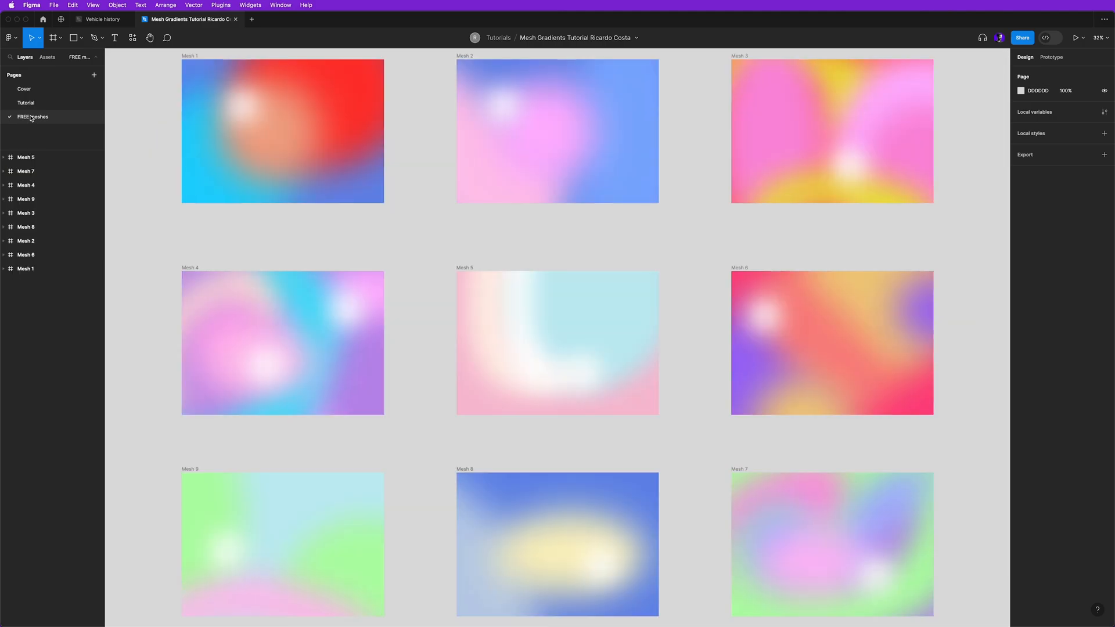
{"action": "scroll", "scroll_direction": "down", "scroll_amount": 3}
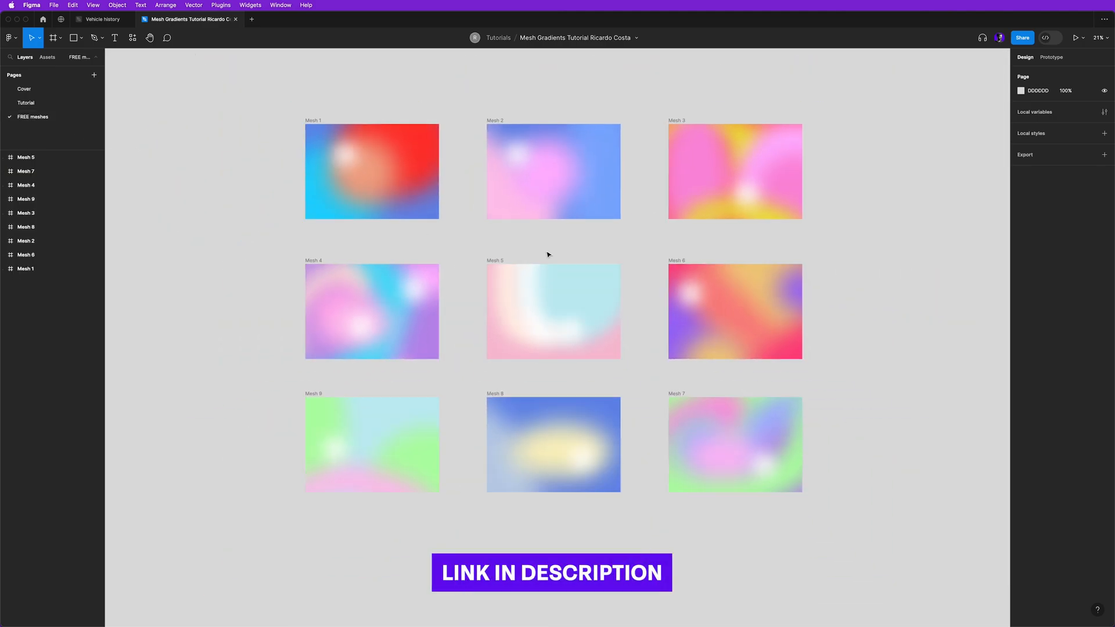